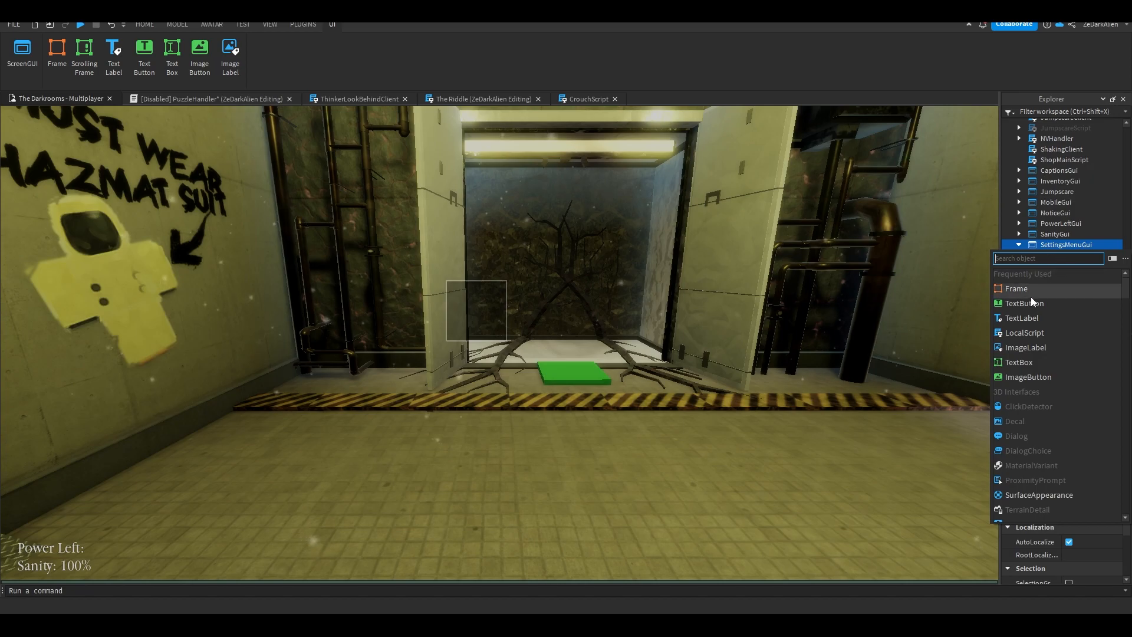
Insert a Frame into SettingsMenuGui sized {1,0},{1,0} with a black 0,0,0 background
click(1016, 288)
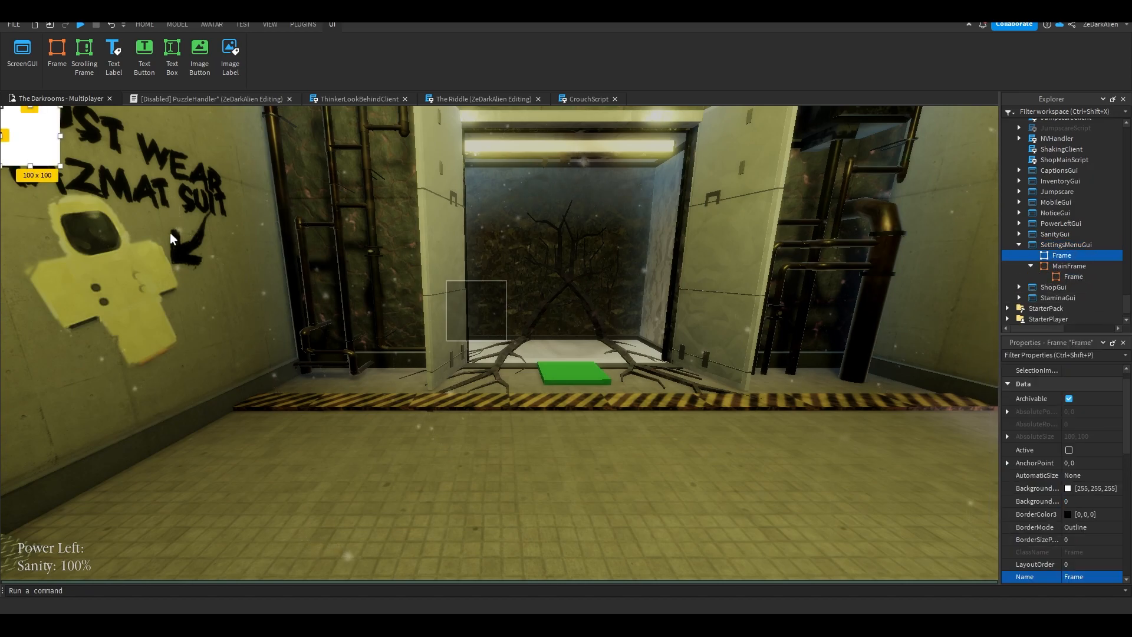
click(1068, 266)
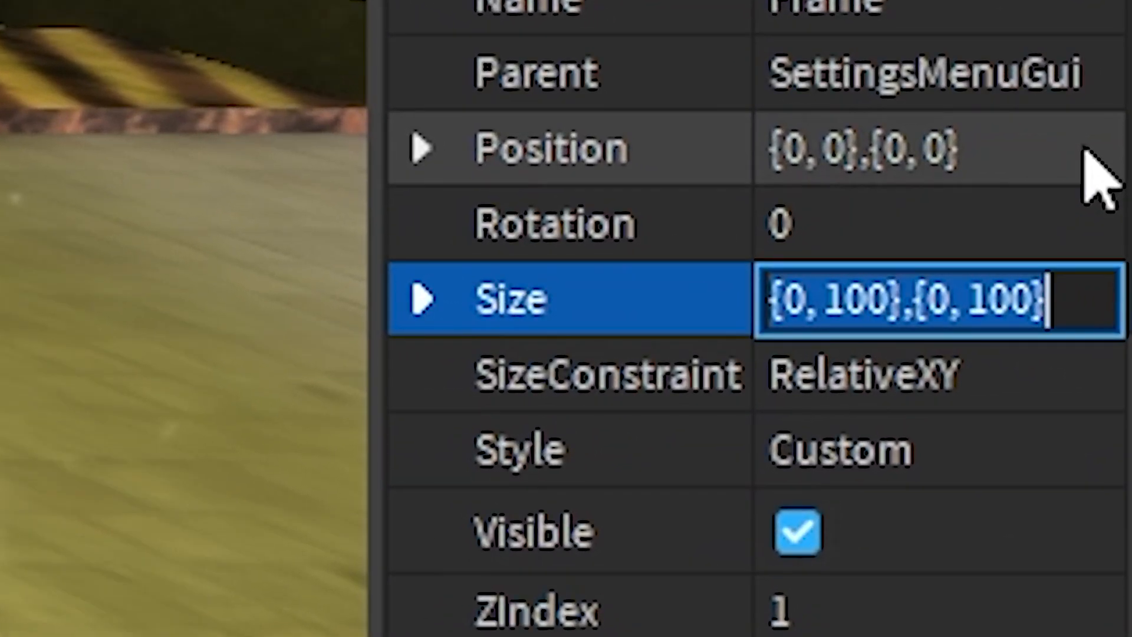
text(1,0,)
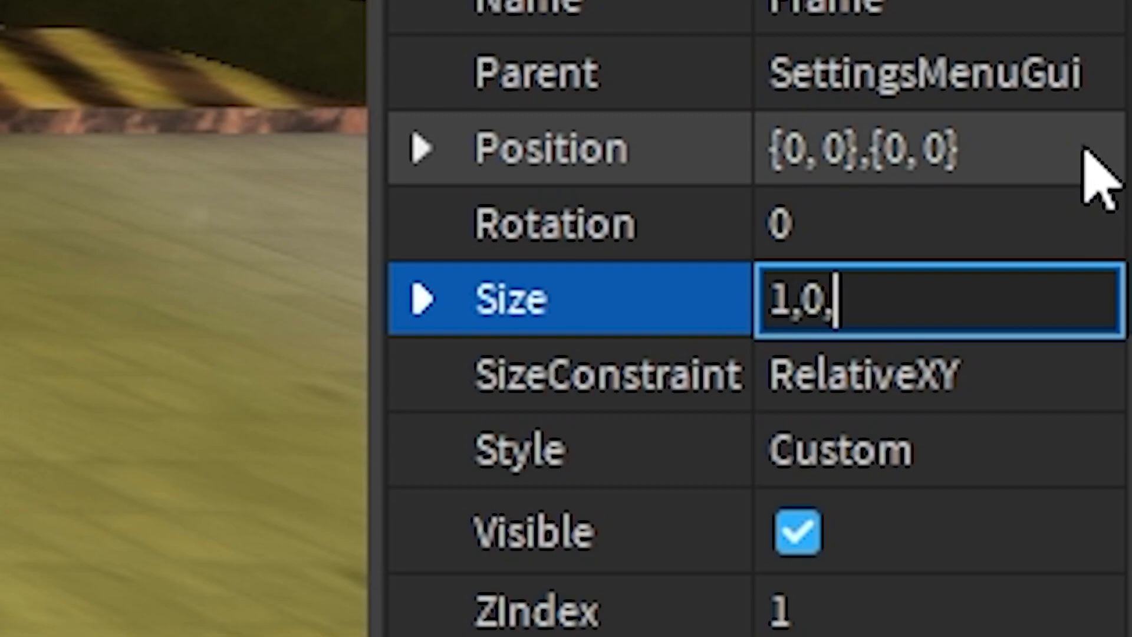
text(1,0)
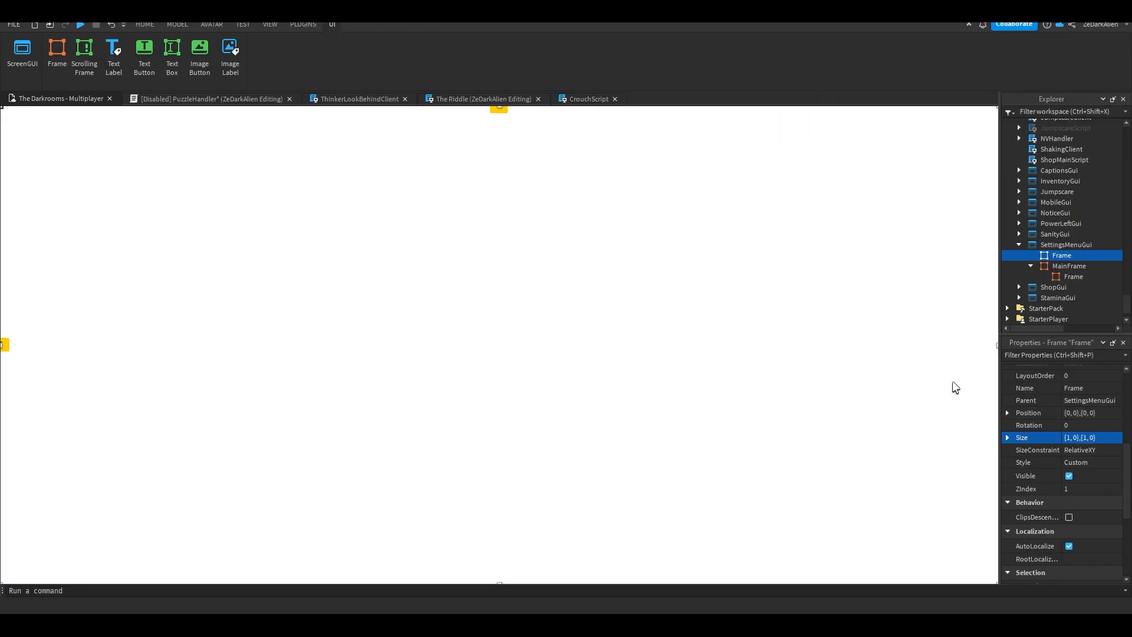
click(1097, 502)
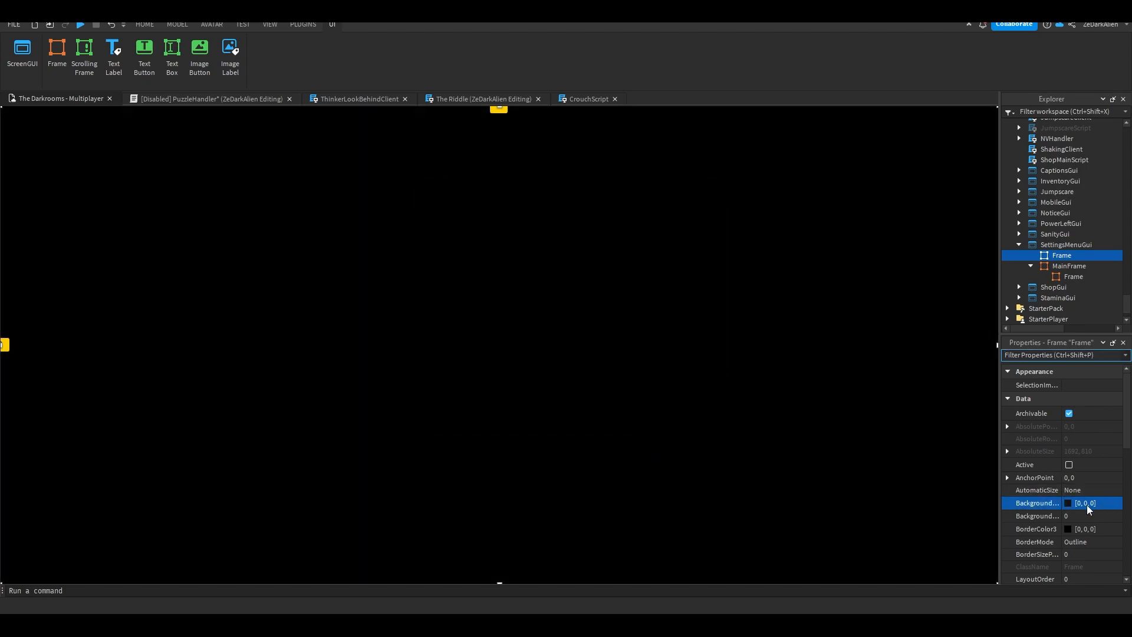
click(1075, 515)
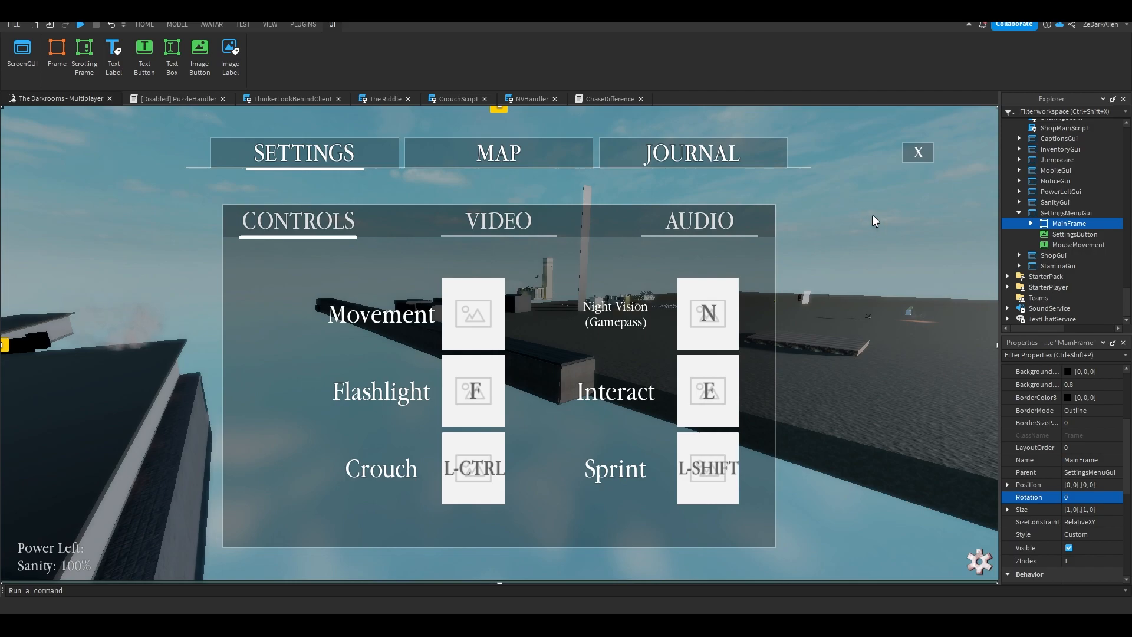
click(1030, 222)
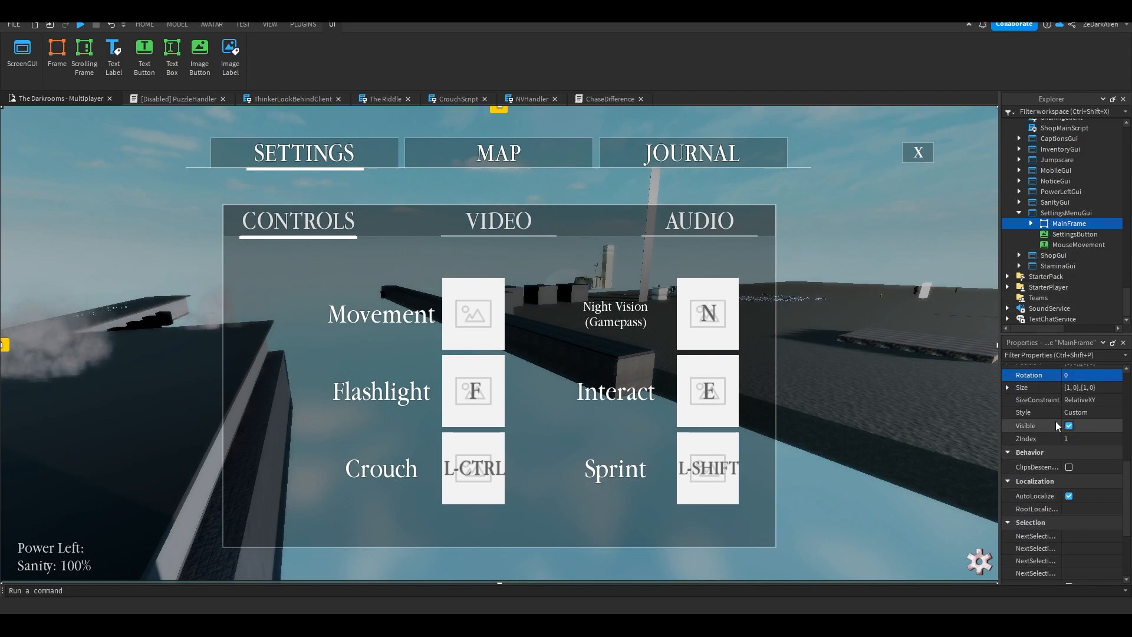
click(1069, 425)
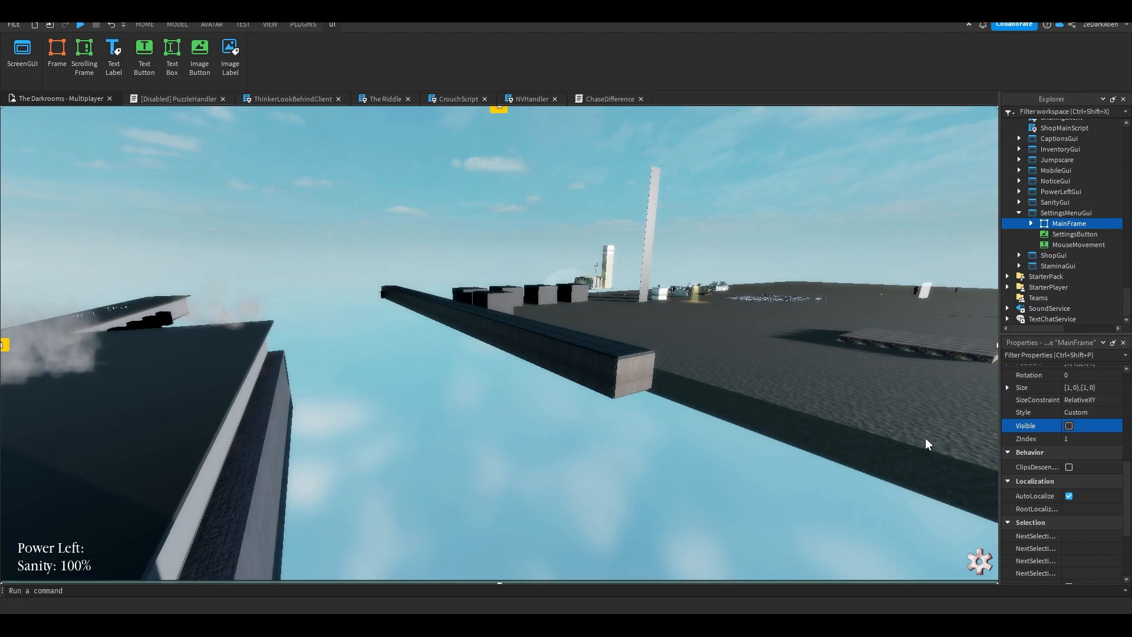
click(1068, 425)
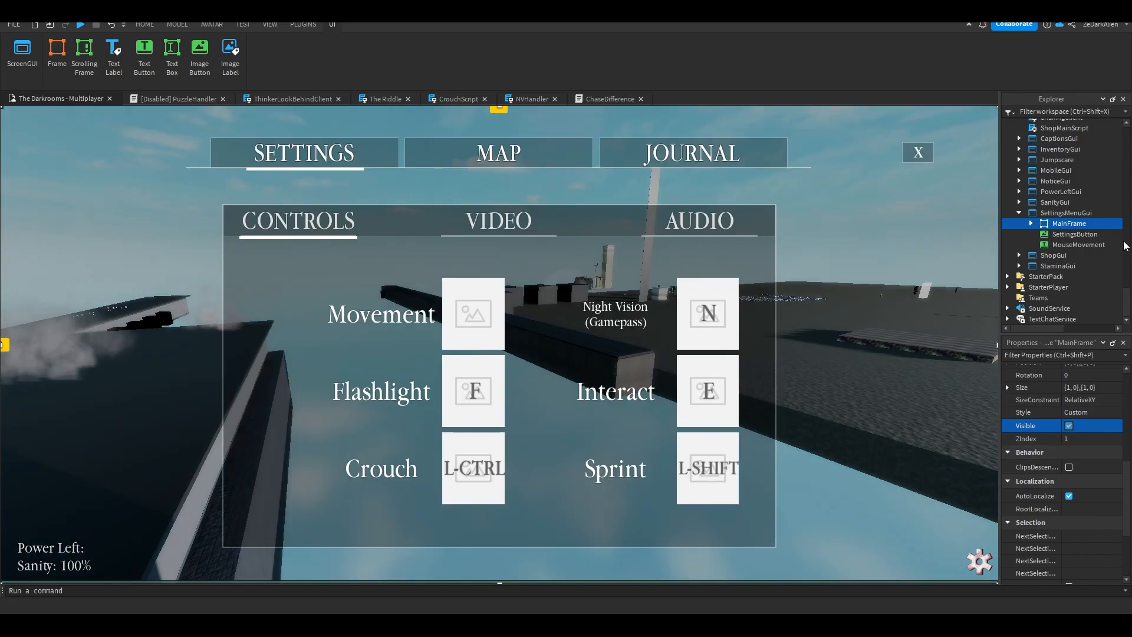
click(1030, 224)
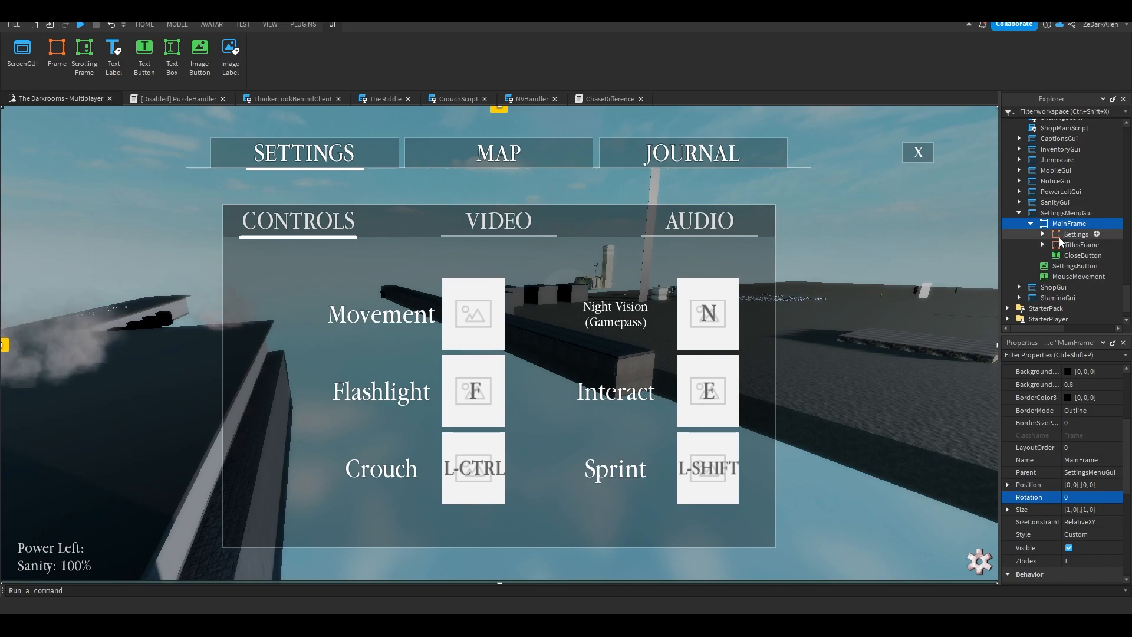
click(1029, 223)
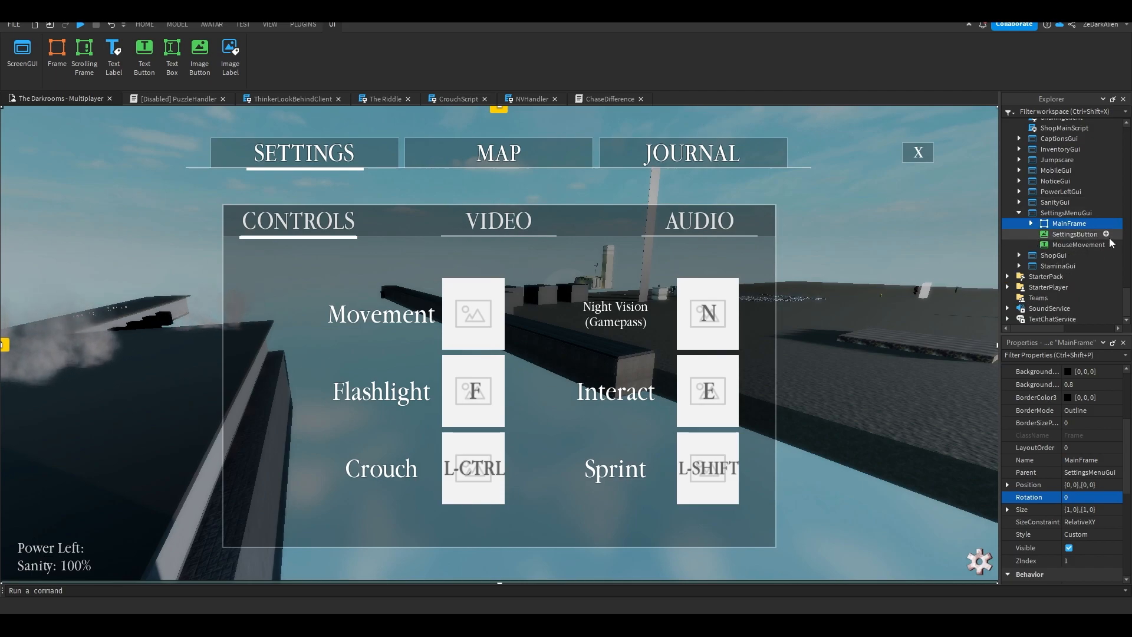
click(144, 23)
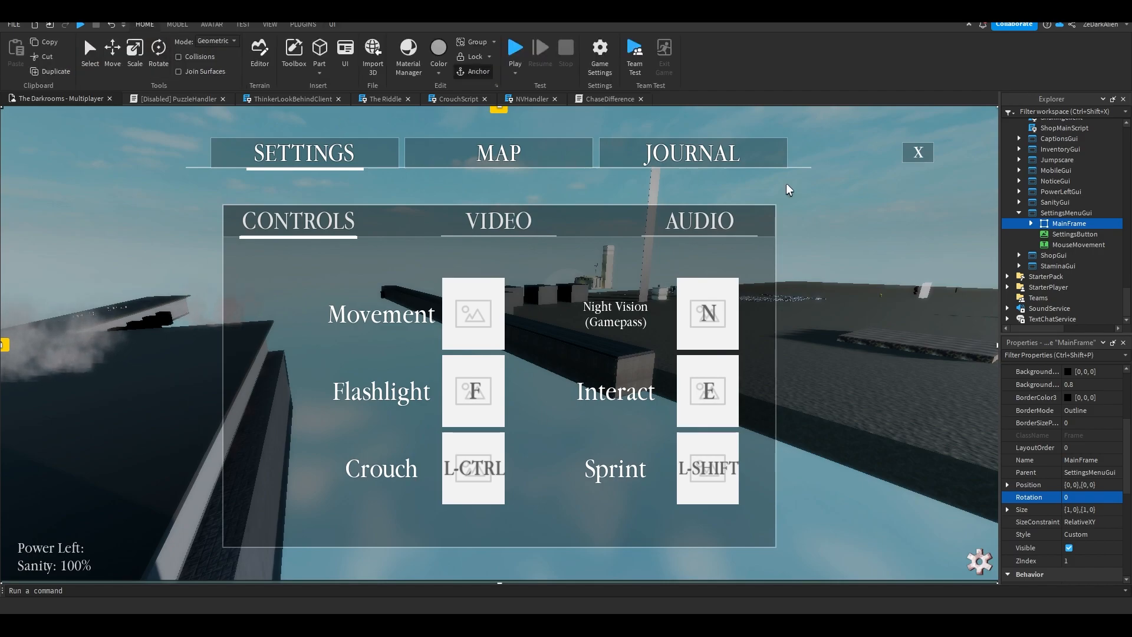
click(1030, 223)
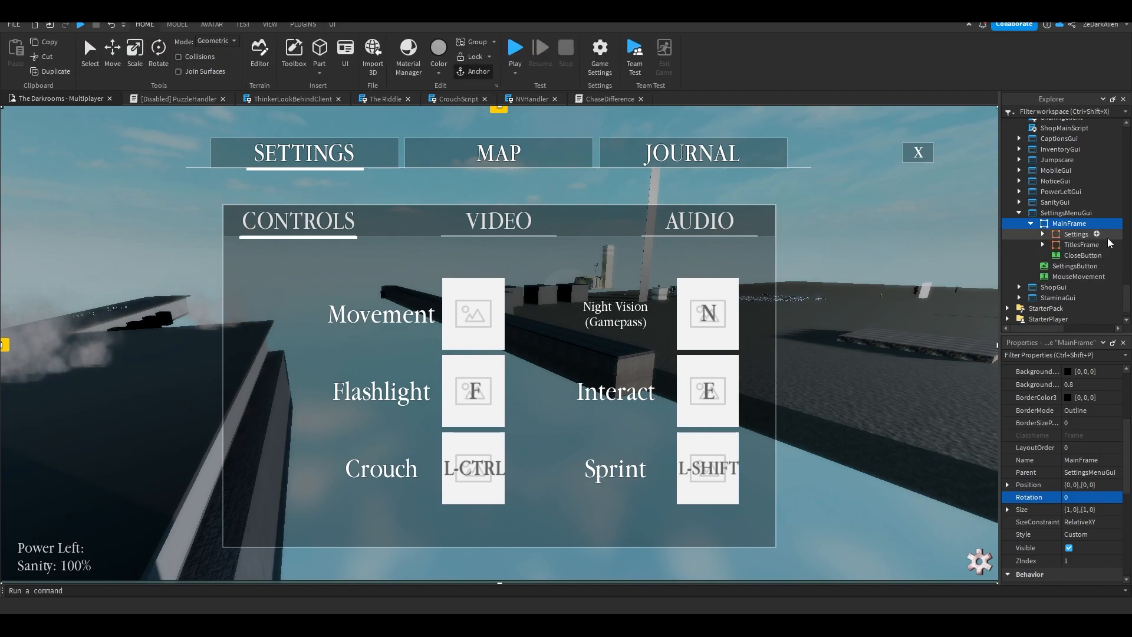
click(1074, 234)
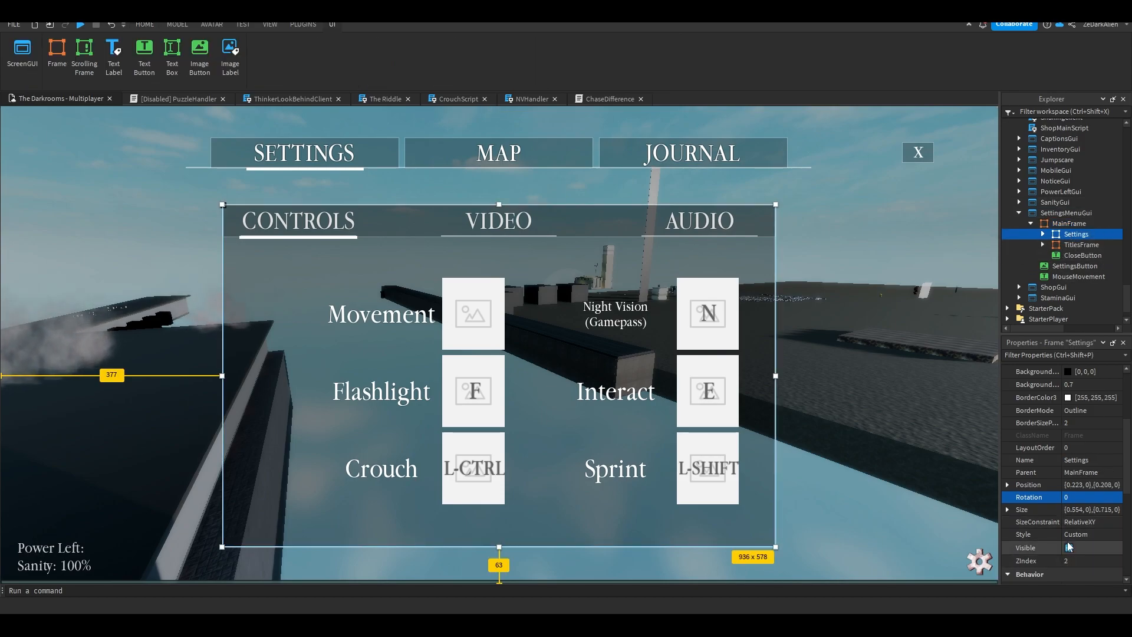
click(1068, 547)
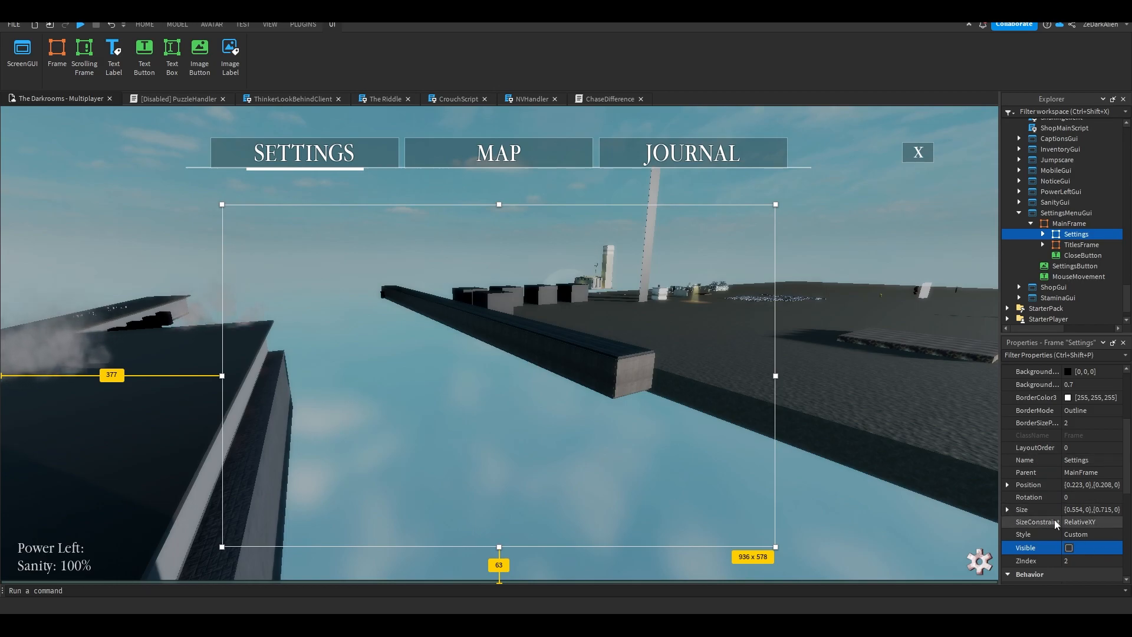
click(1069, 547)
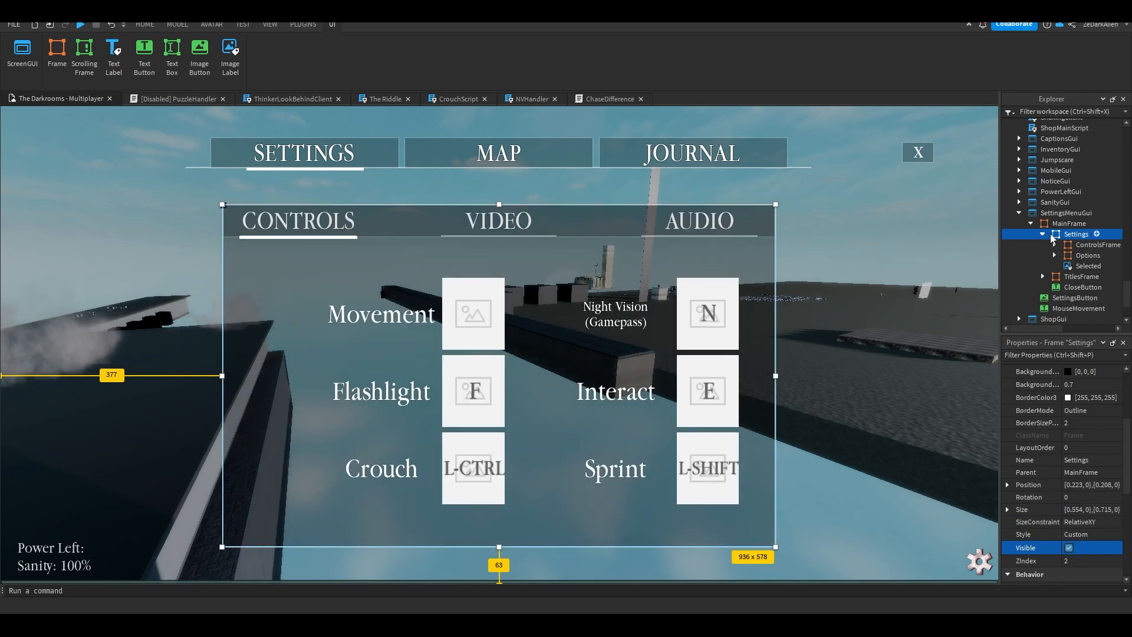
click(1100, 244)
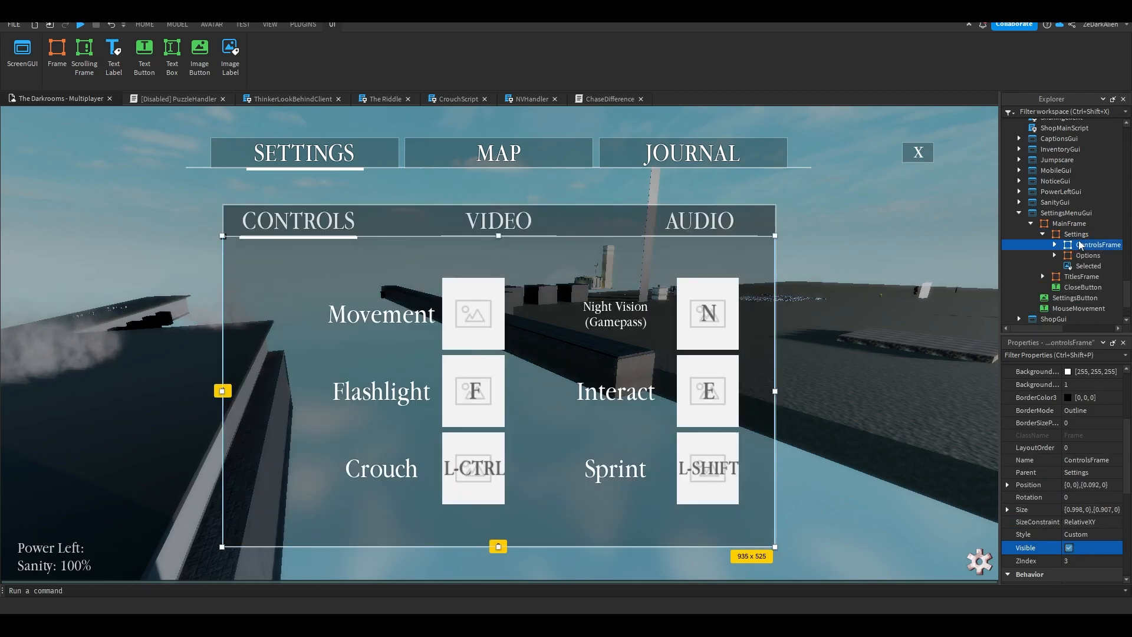
click(1075, 234)
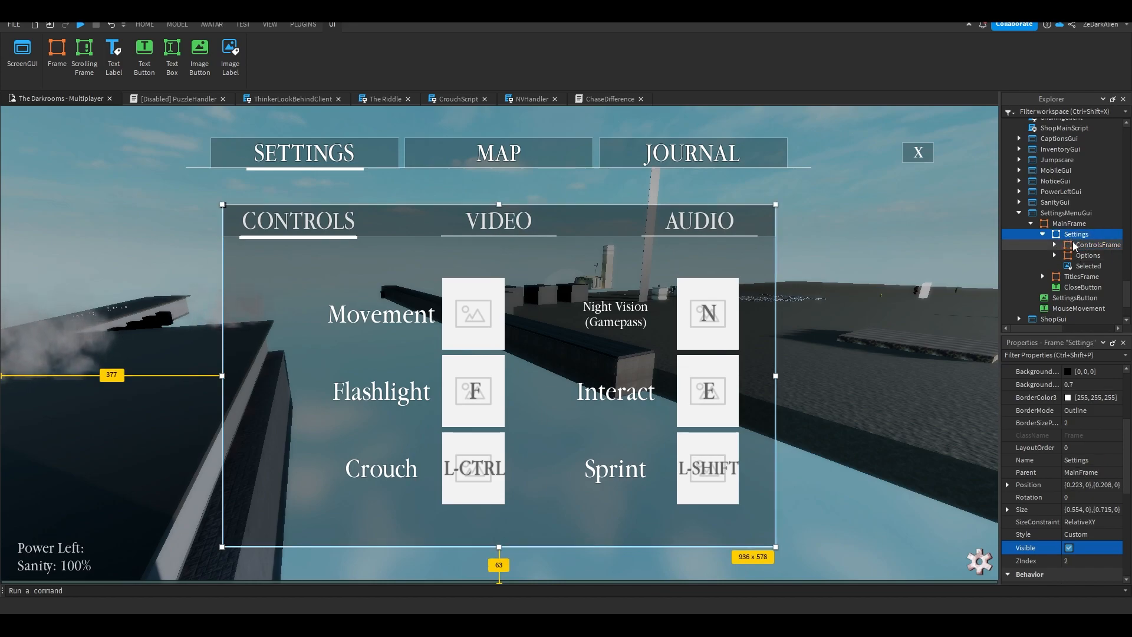
click(1097, 244)
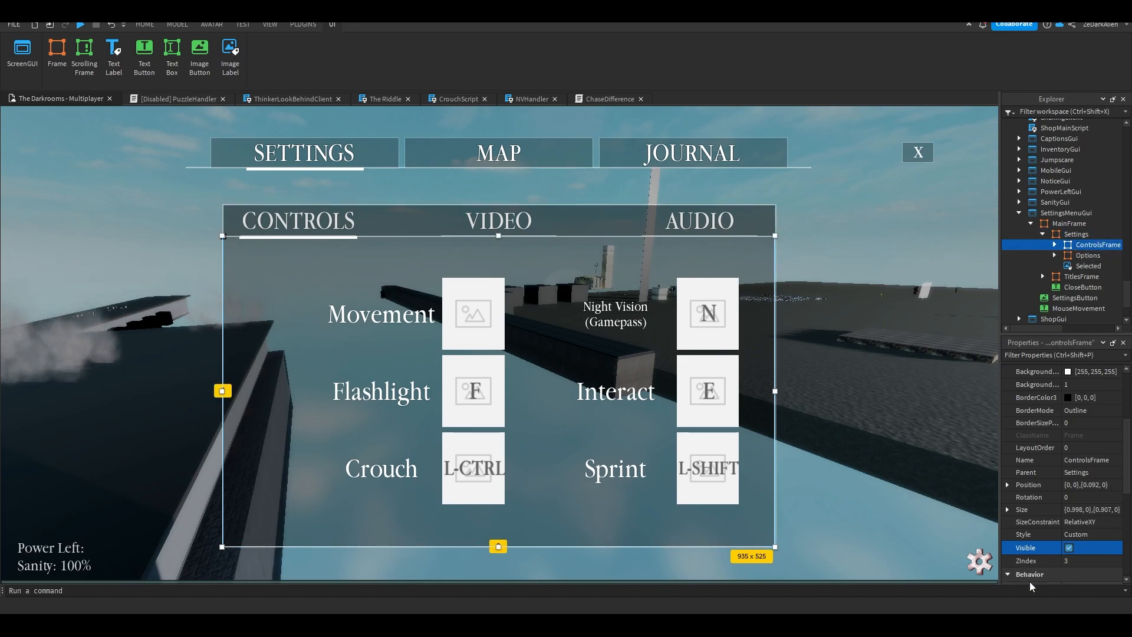
click(1068, 547)
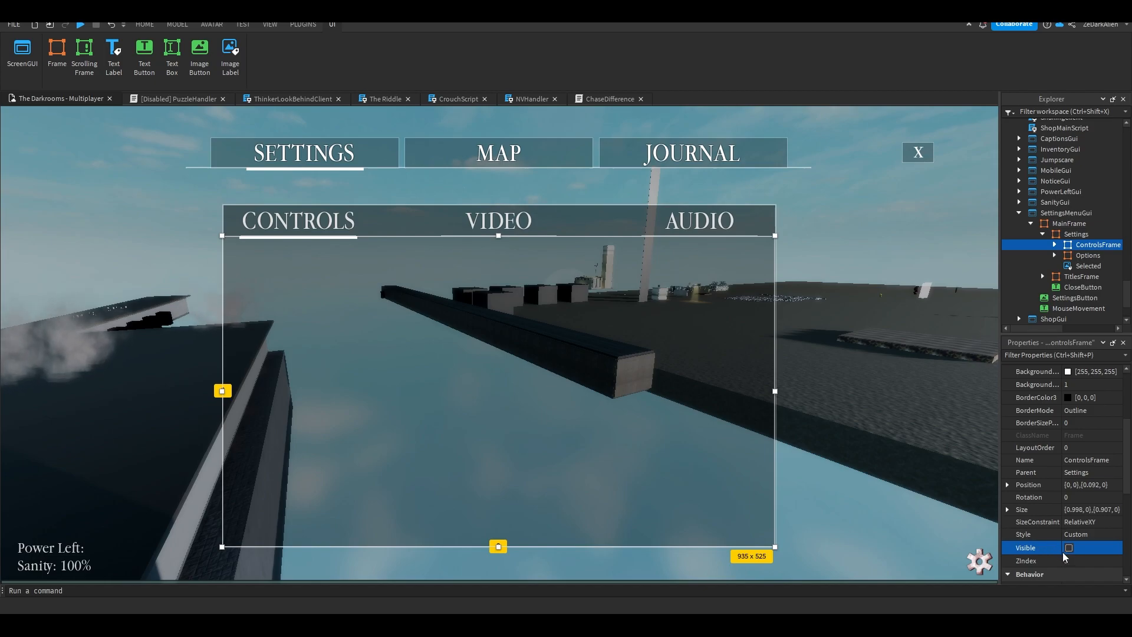
click(1068, 547)
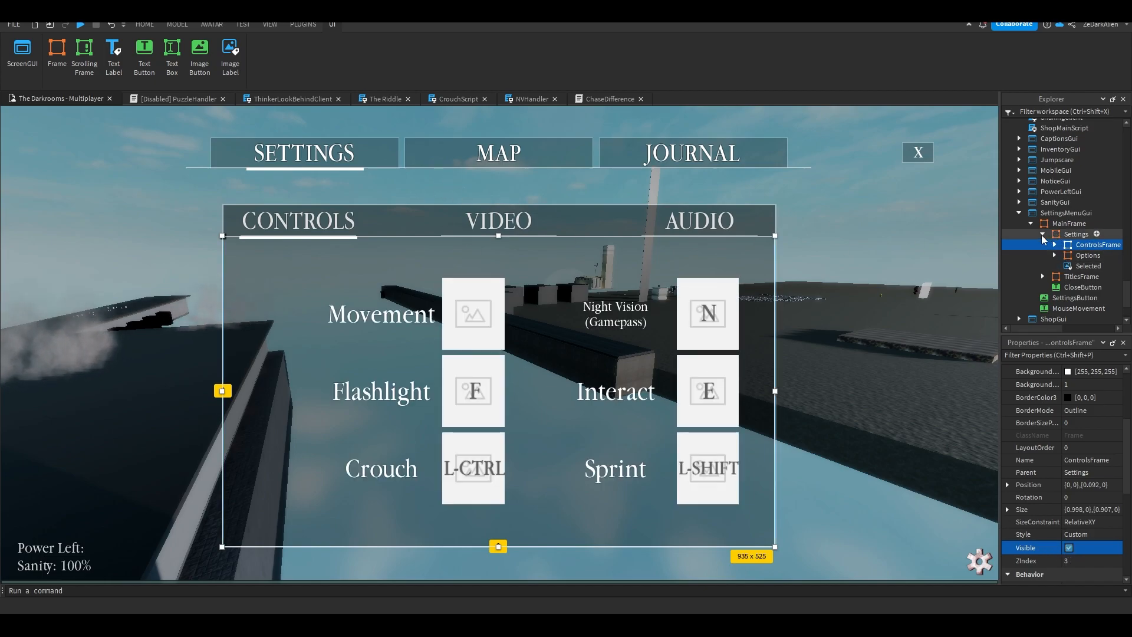
mouse_move(1065, 254)
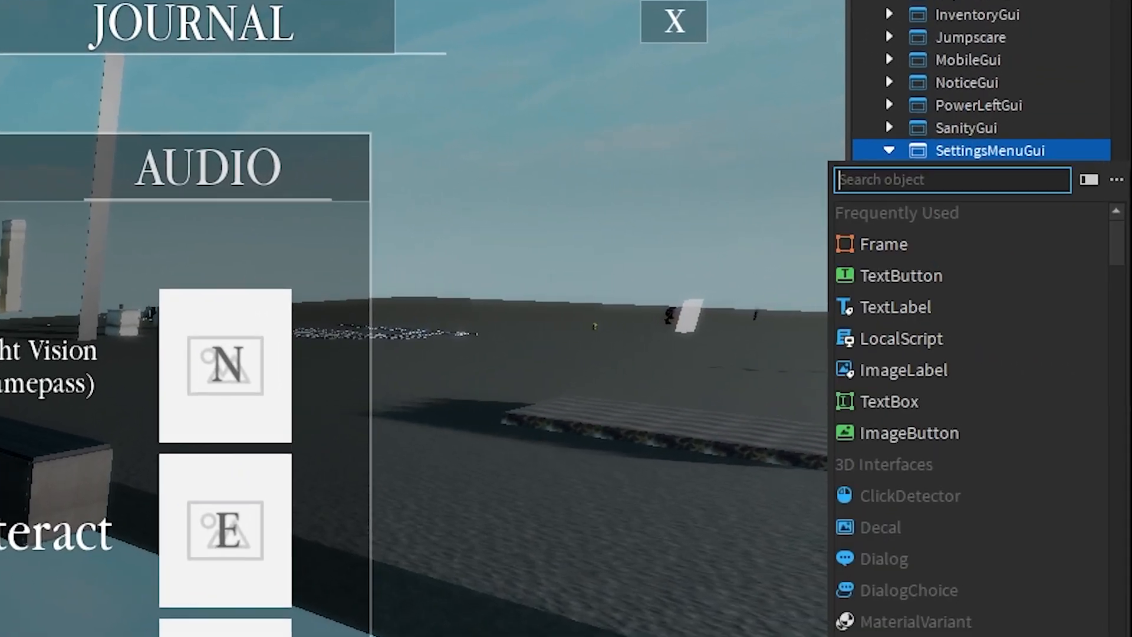
Add a LocalScript and write 'local gui = script.Parent'
text(loc)
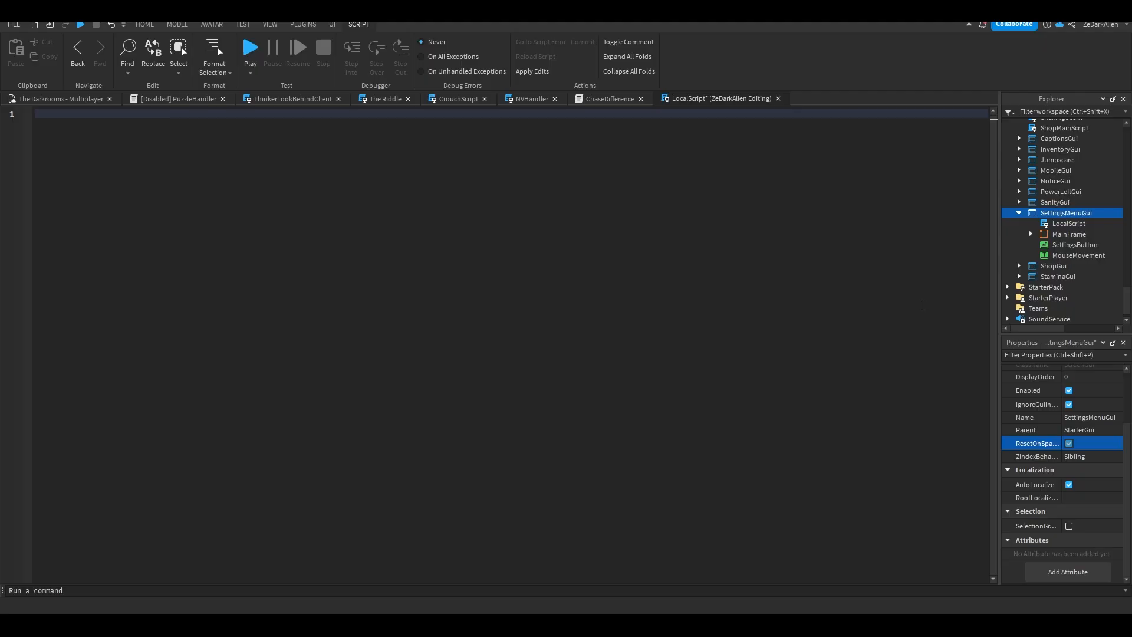
click(43, 114)
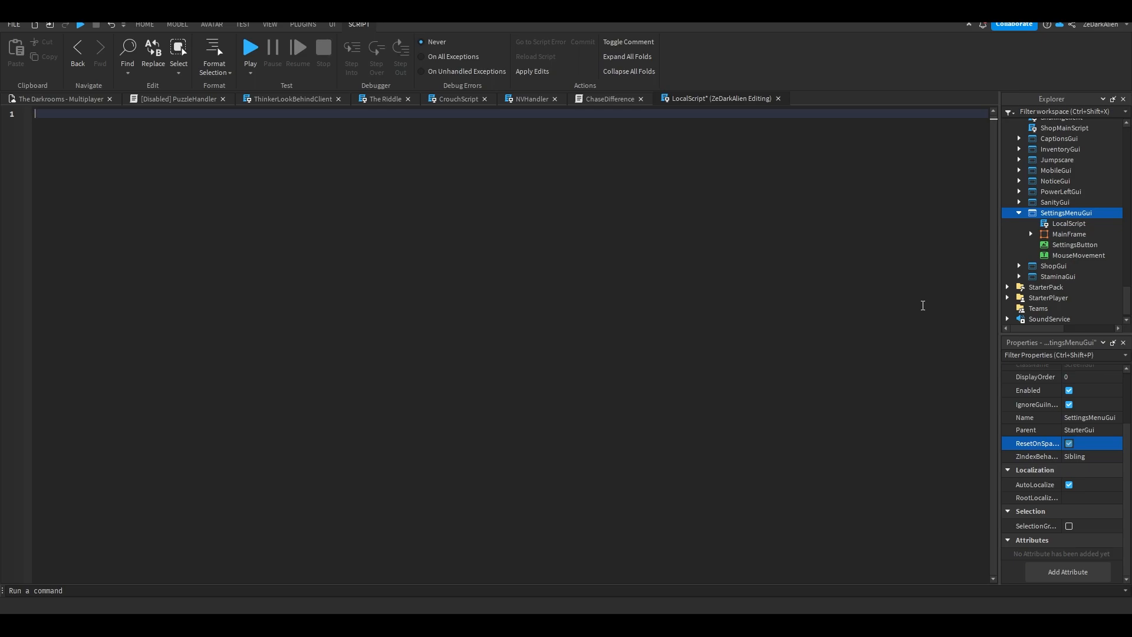
text(local gu)
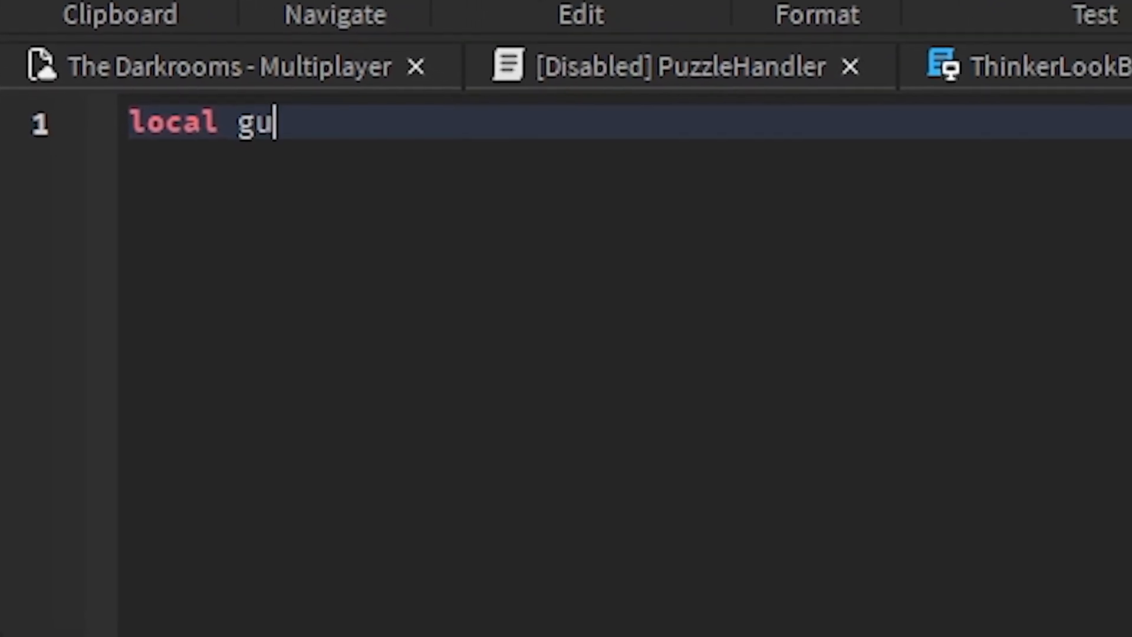
text(i = script.Parent)
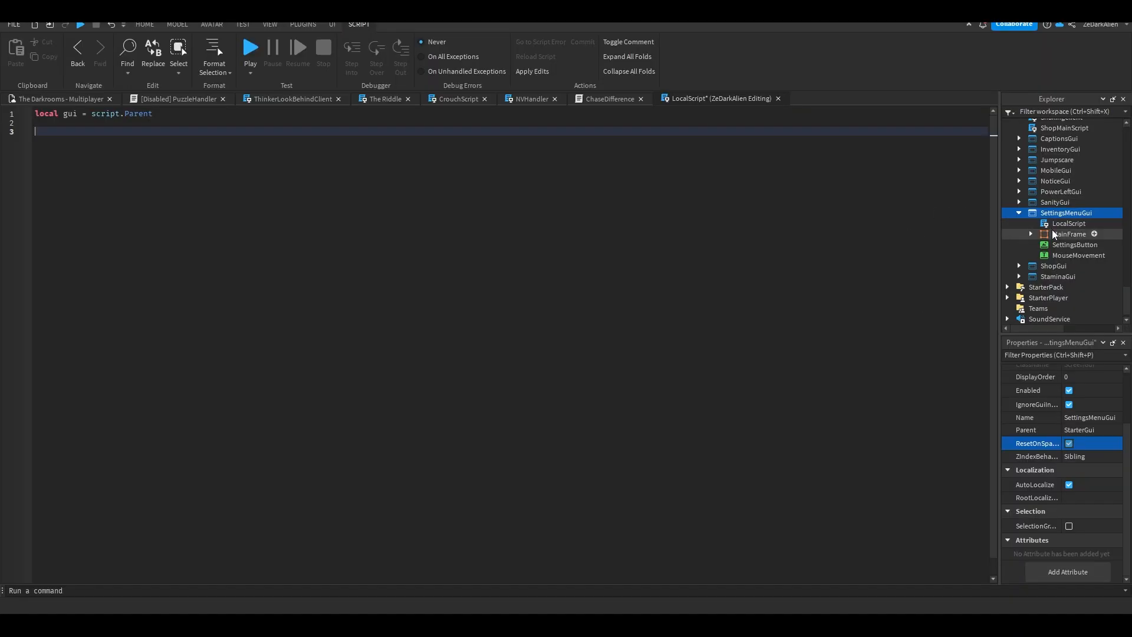
Inspect the LocalScript and SettingsMenuGui in Explorer, then return to the script
click(1068, 223)
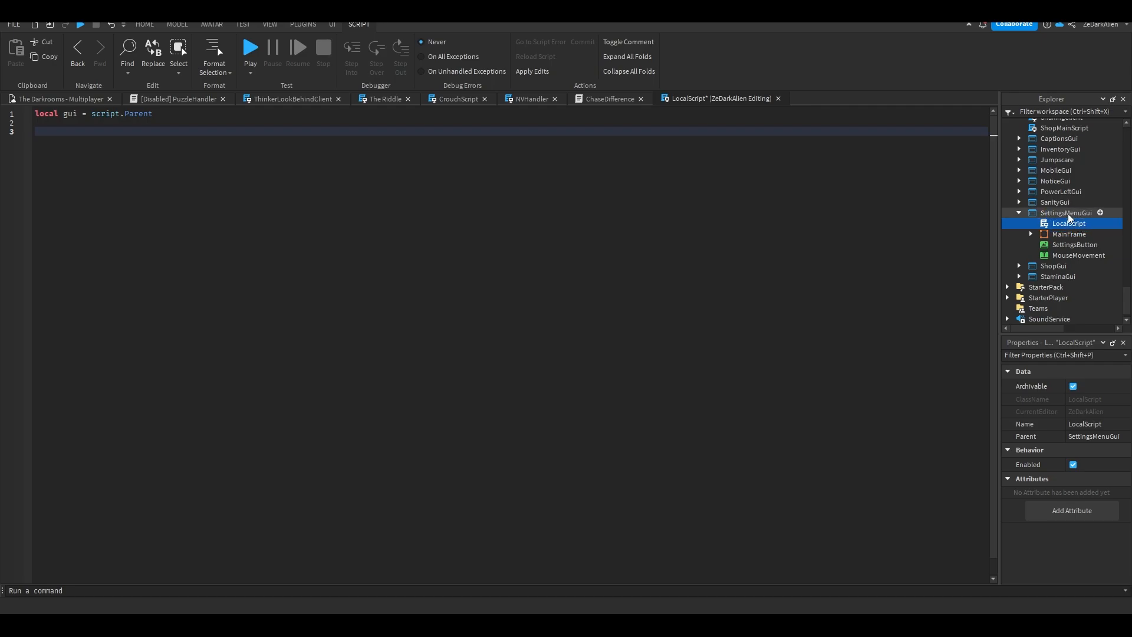
click(1068, 212)
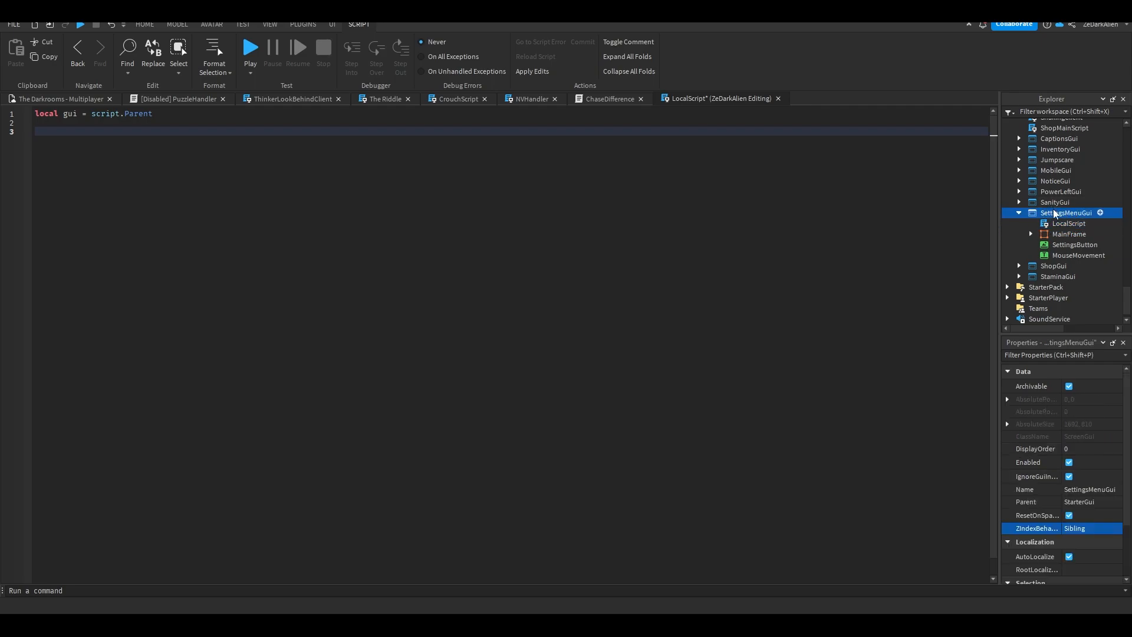
click(1069, 223)
text(local main)
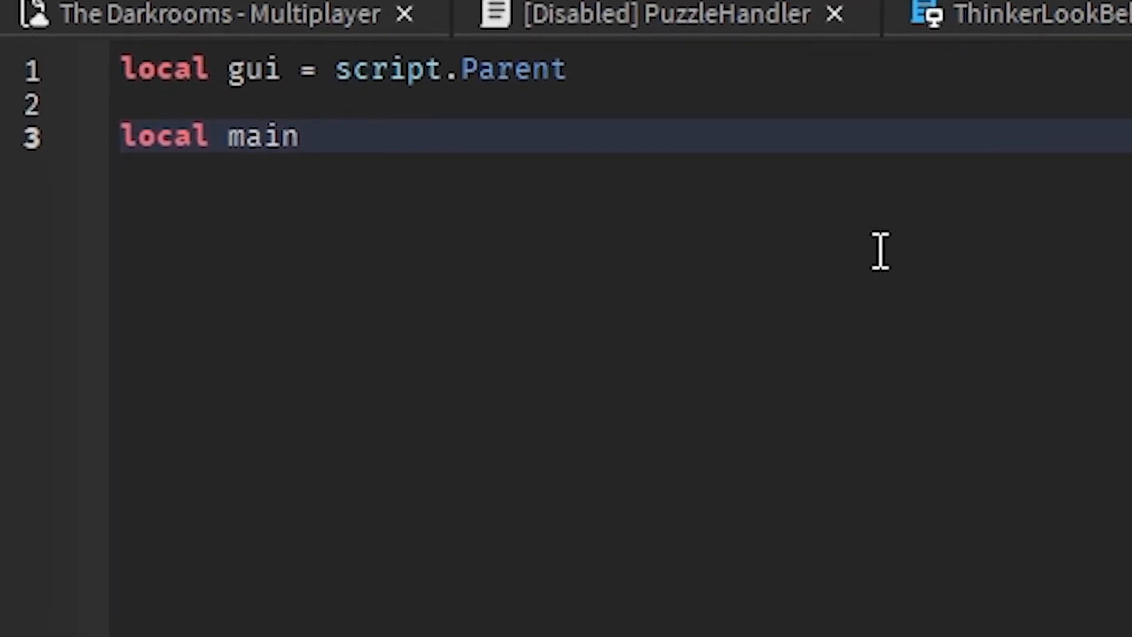
Declare mainFrame and button using gui:FindFirstChild for MainFrame and SettingsButton
text(Frame = gui:FindFirstChild(")
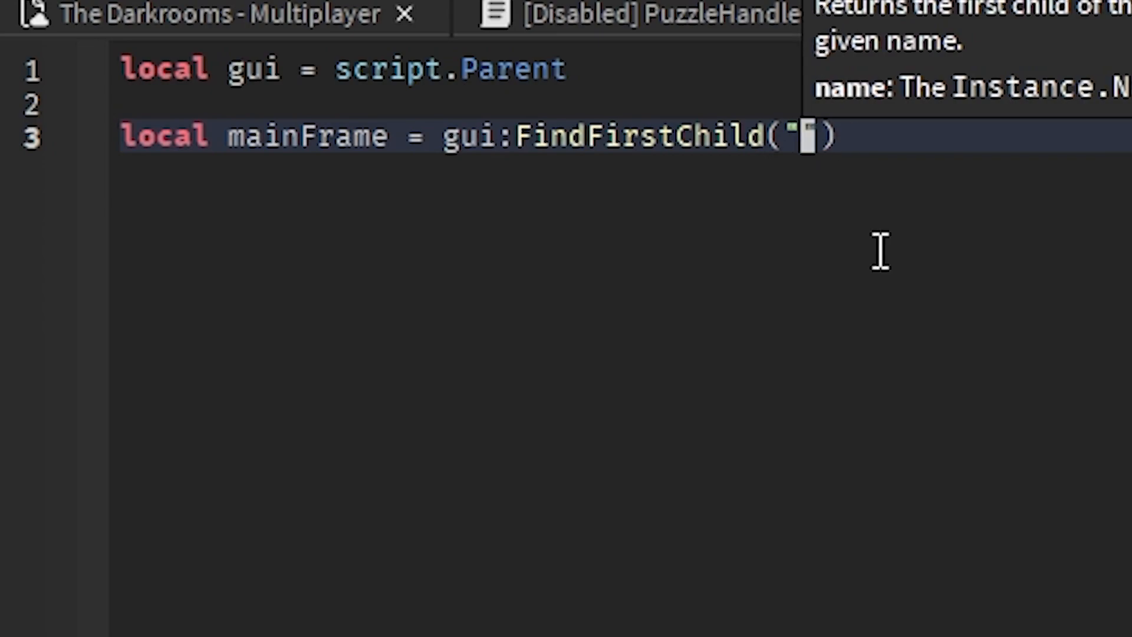
text(MainFrame)
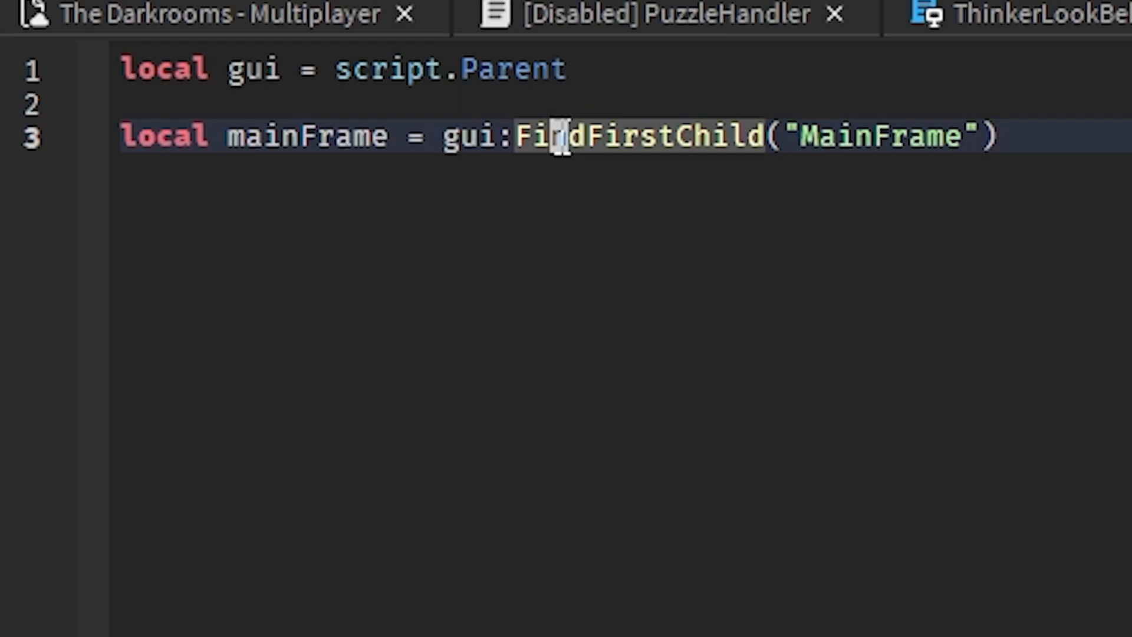
text(local button = gui:FindFirstChild("SettingsButton"))
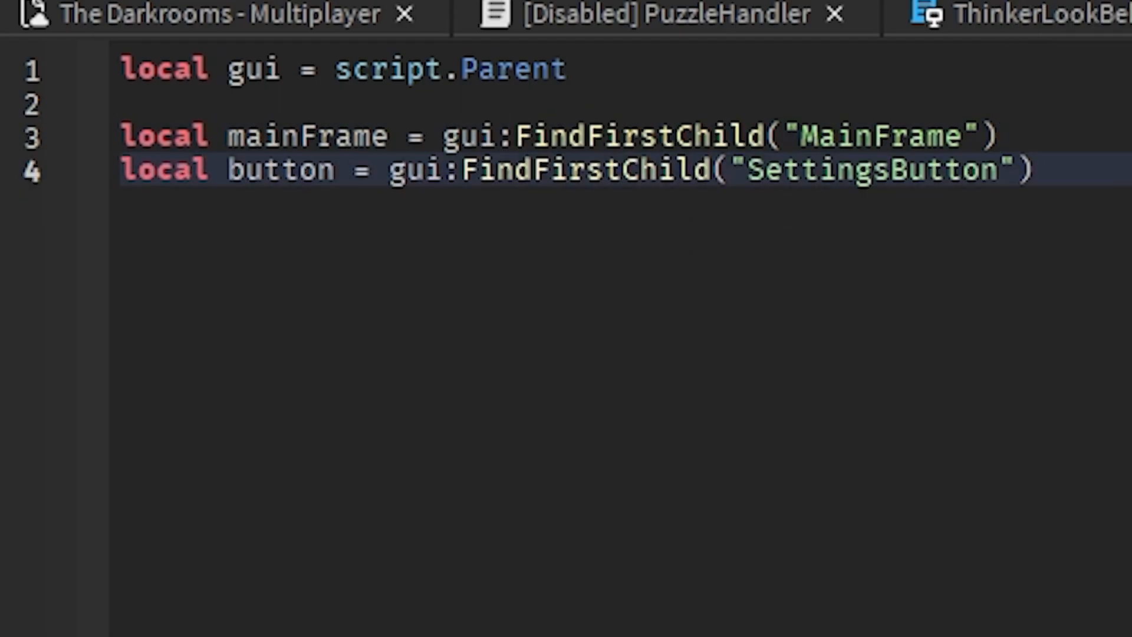
Connect a function to the button's MouseButton1Up event
text(button)
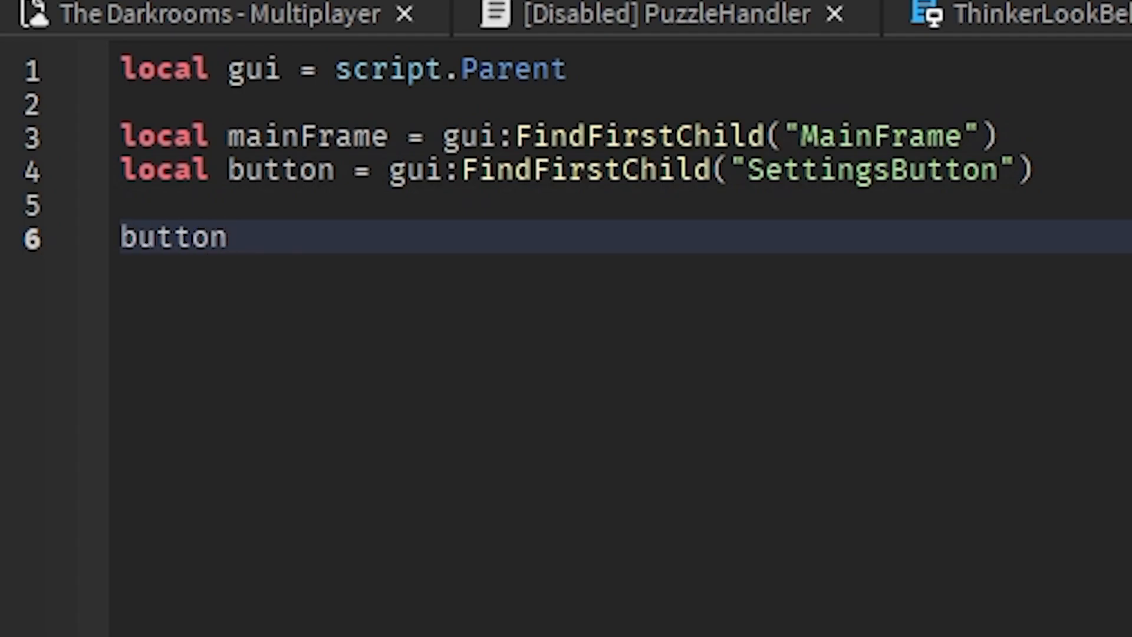
text(.MouseButton1Cli)
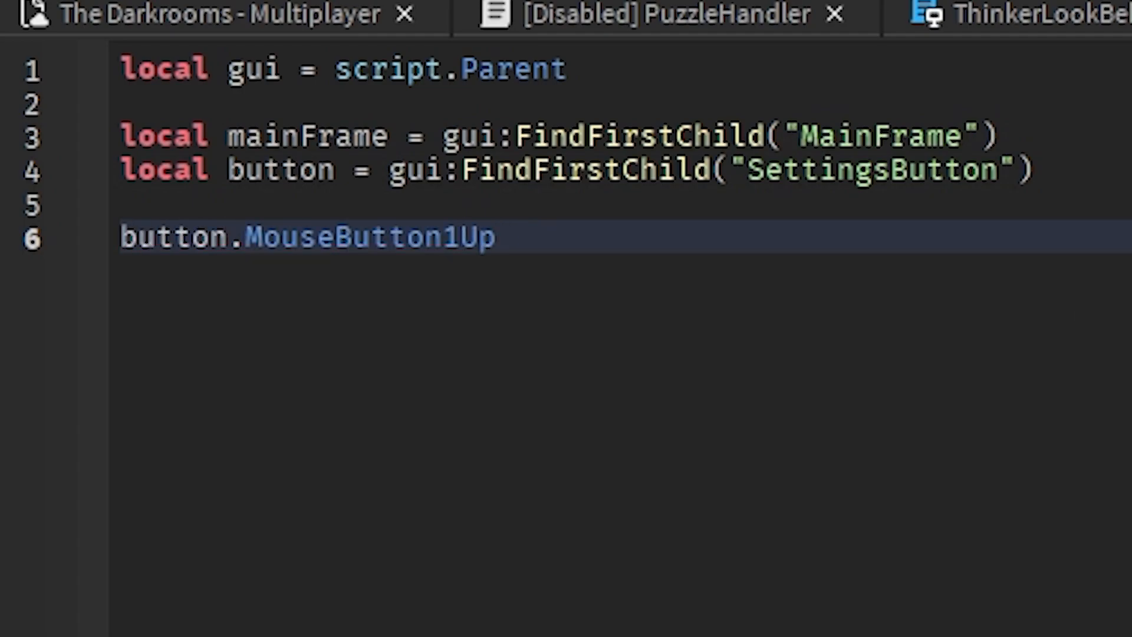
text(:Connect(function()
text(if mainFrame.Visible)
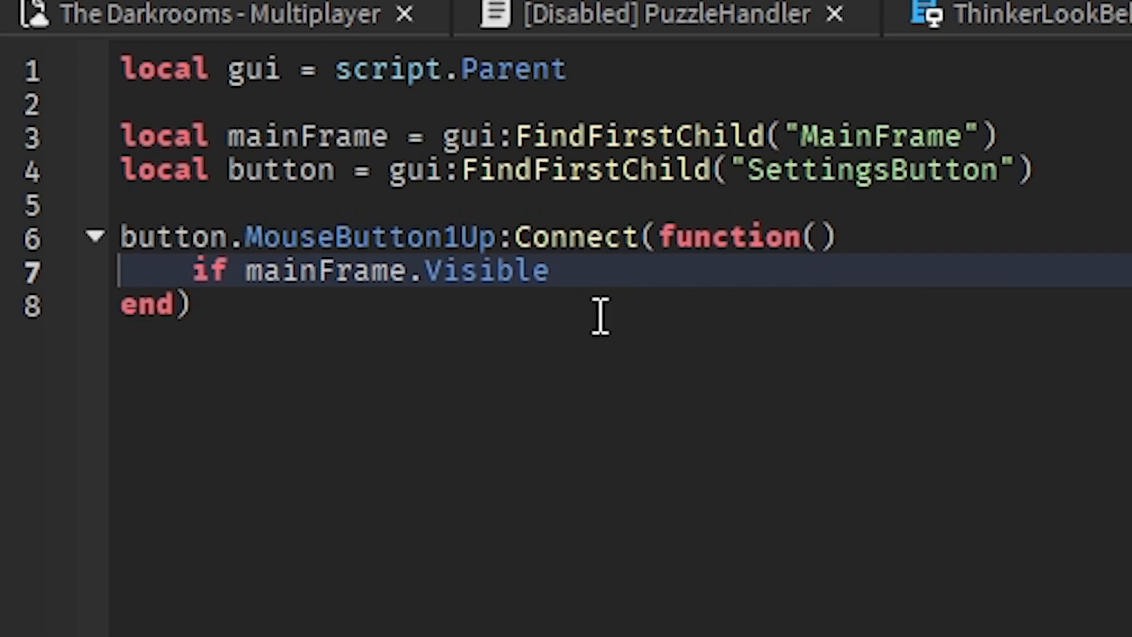
Write 'if mainFrame.Visible == false then mainFrame.Visible = true' and add an else branch
click(553, 270)
text( ~)
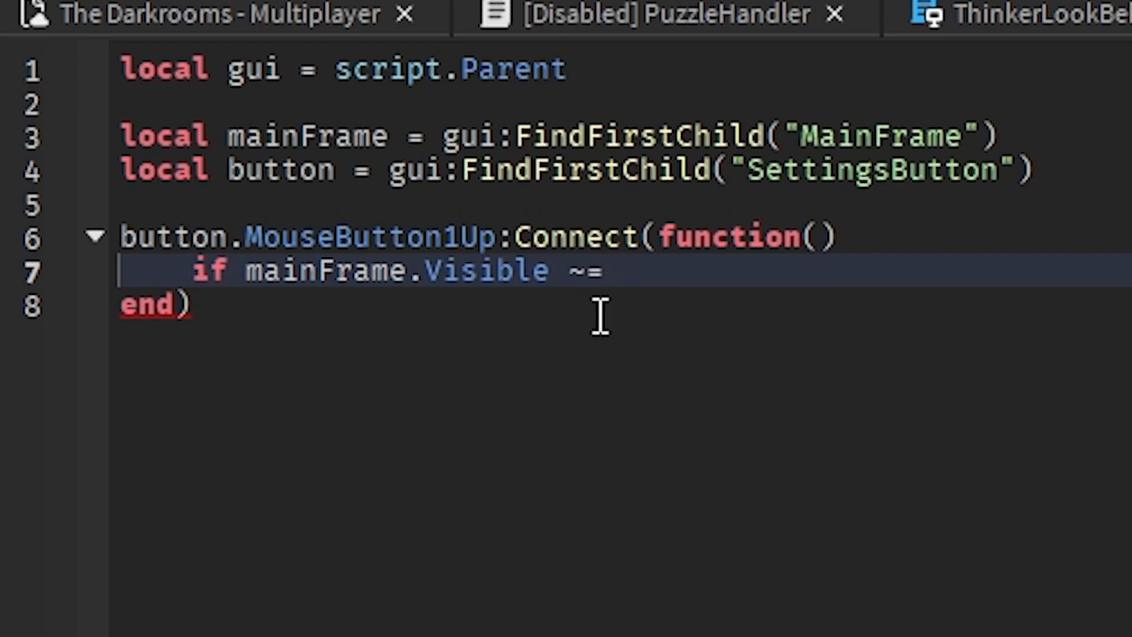
text(==)
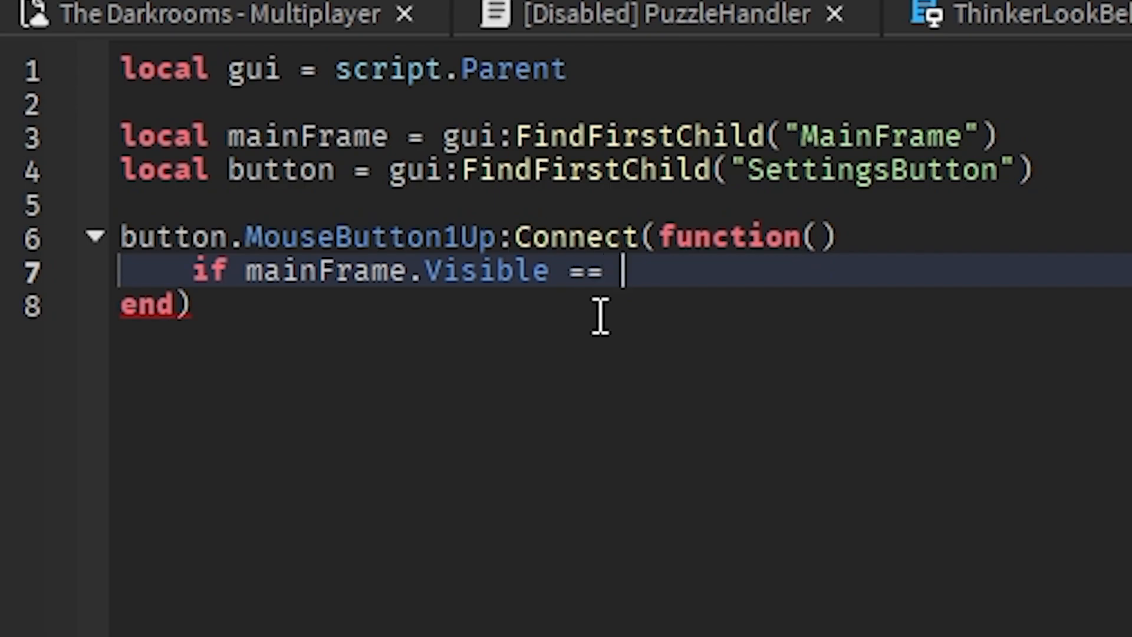
text(false)
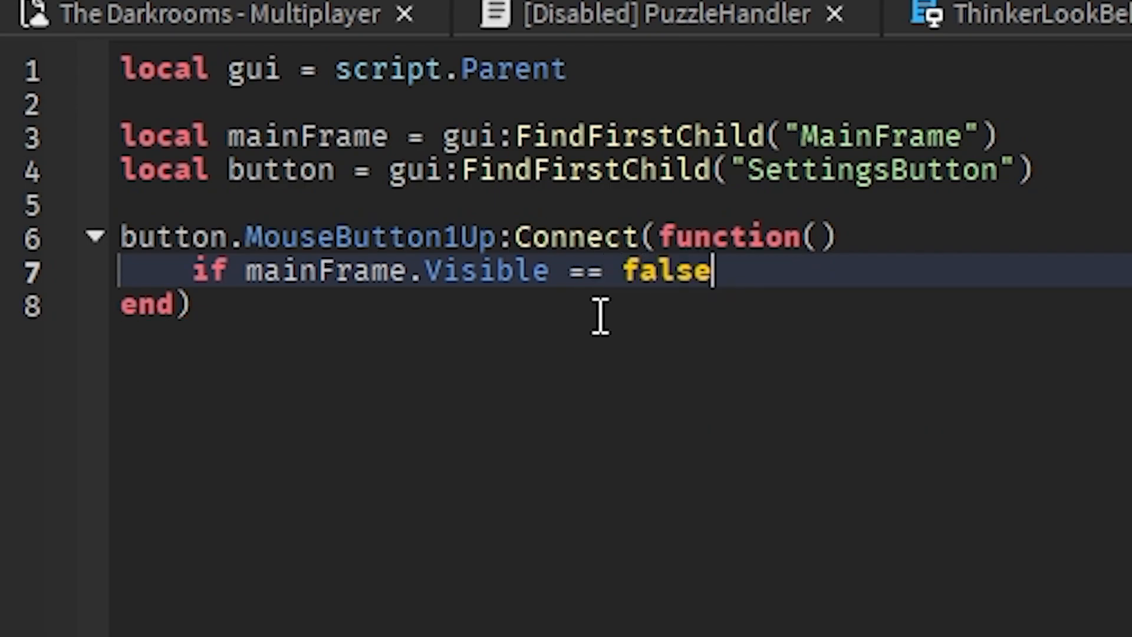
text(then)
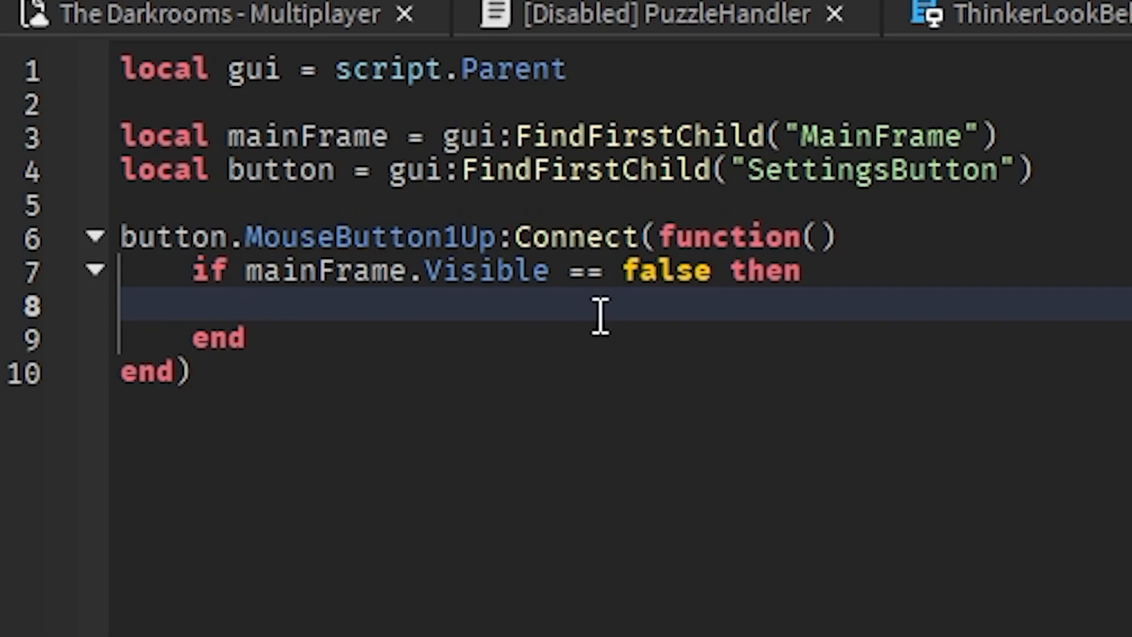
text(mainFrame.Visible)
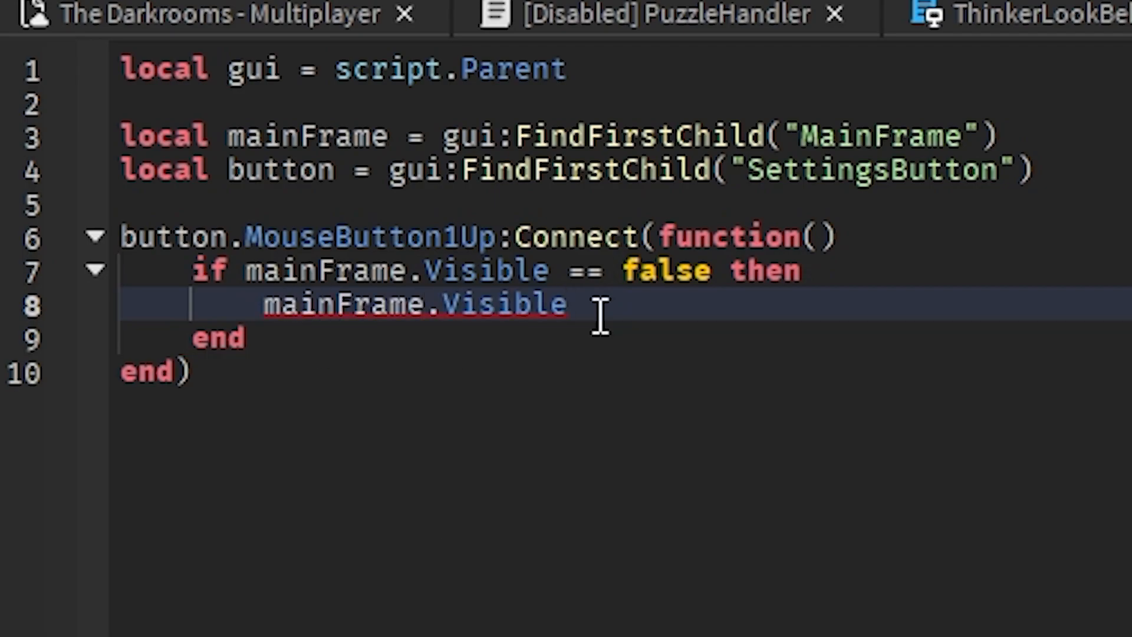
text(= true)
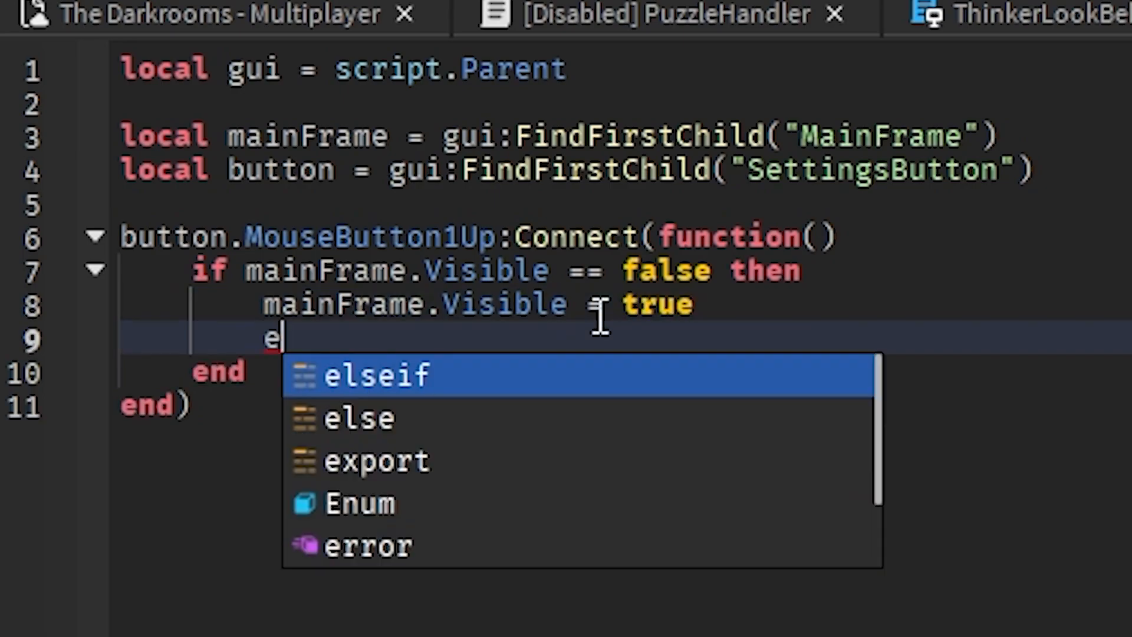
key(Tab)
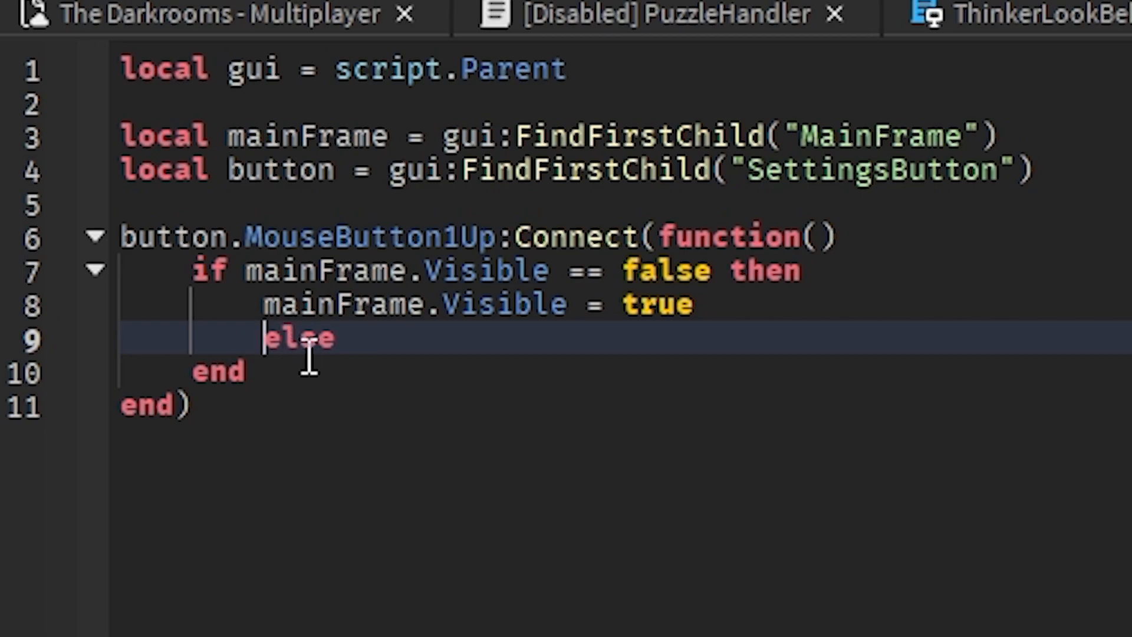
text(main)
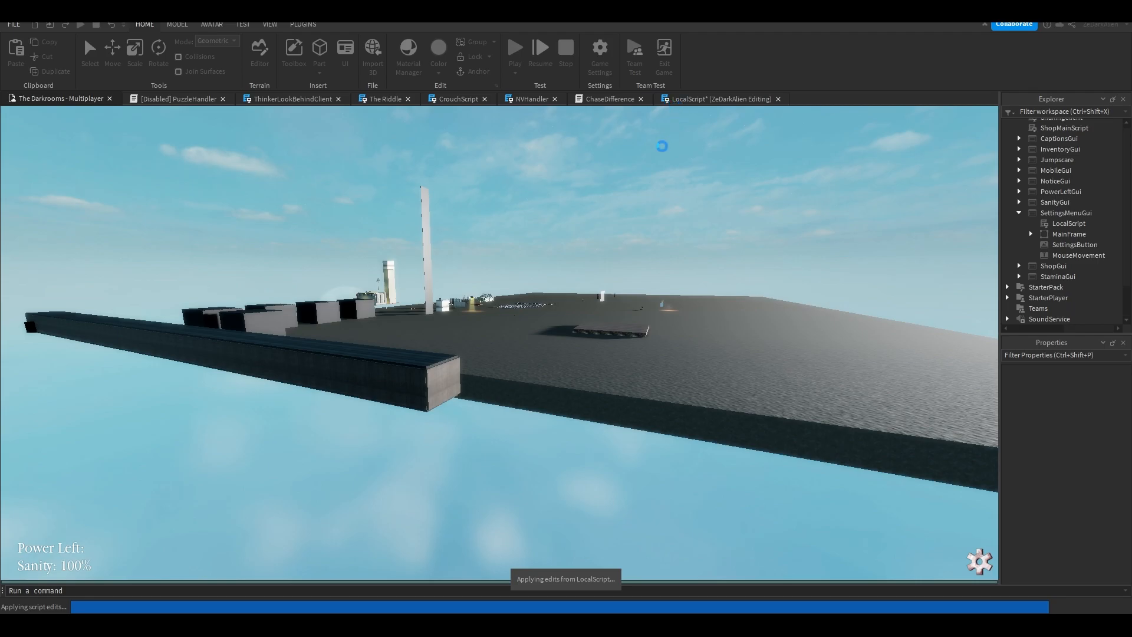
In play mode, open, close and reopen the settings menu, view VIDEO, then close it
click(514, 47)
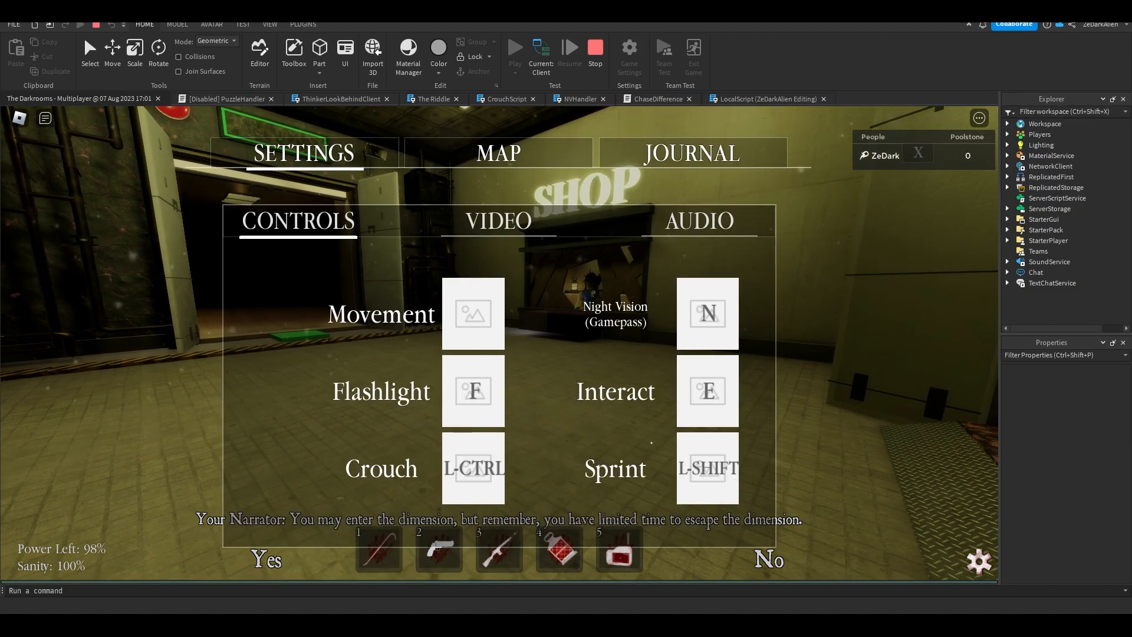
click(978, 561)
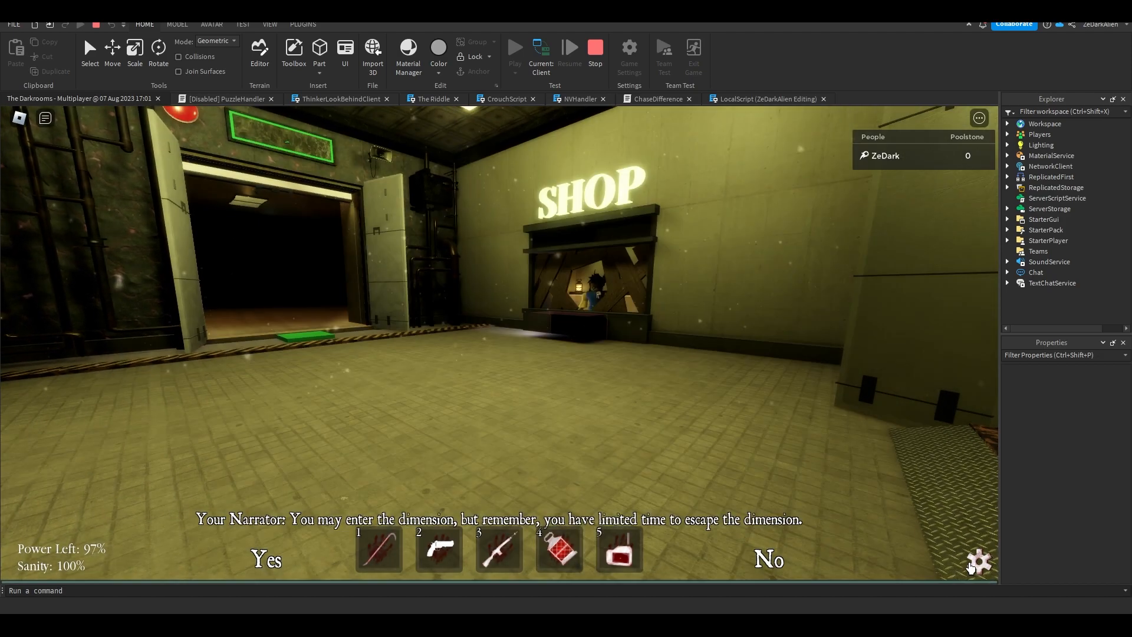
click(978, 561)
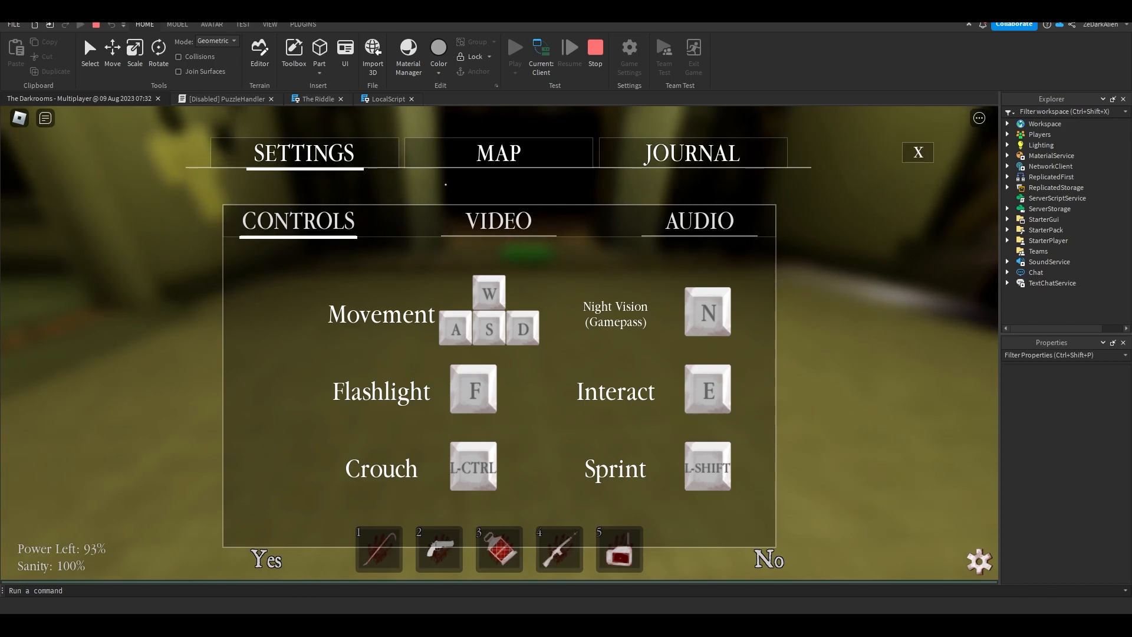
click(496, 220)
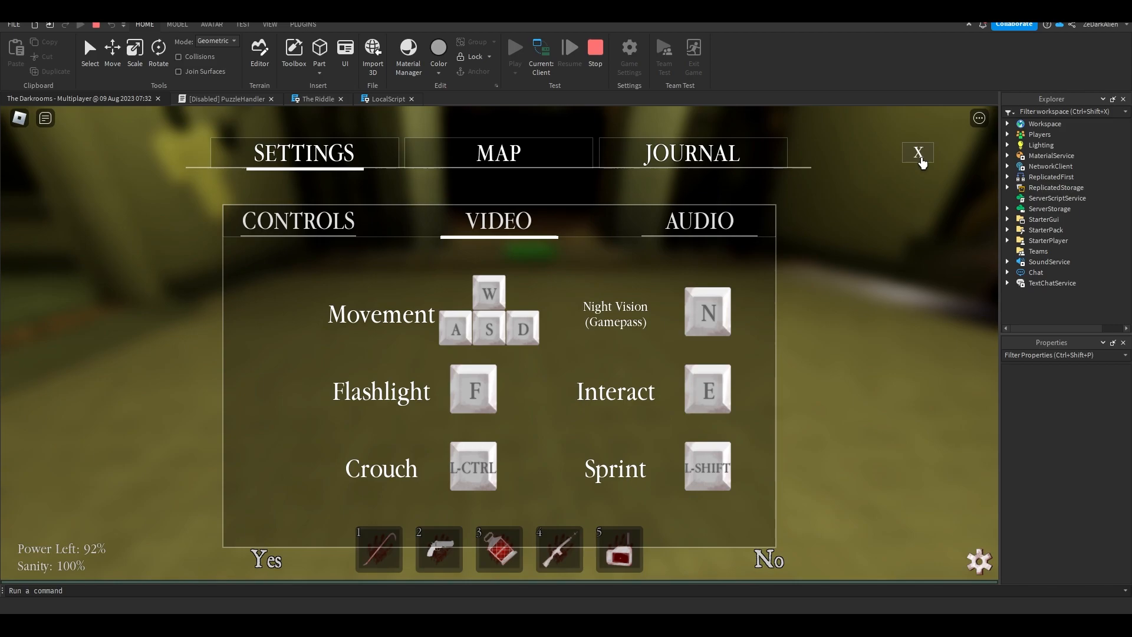
click(917, 152)
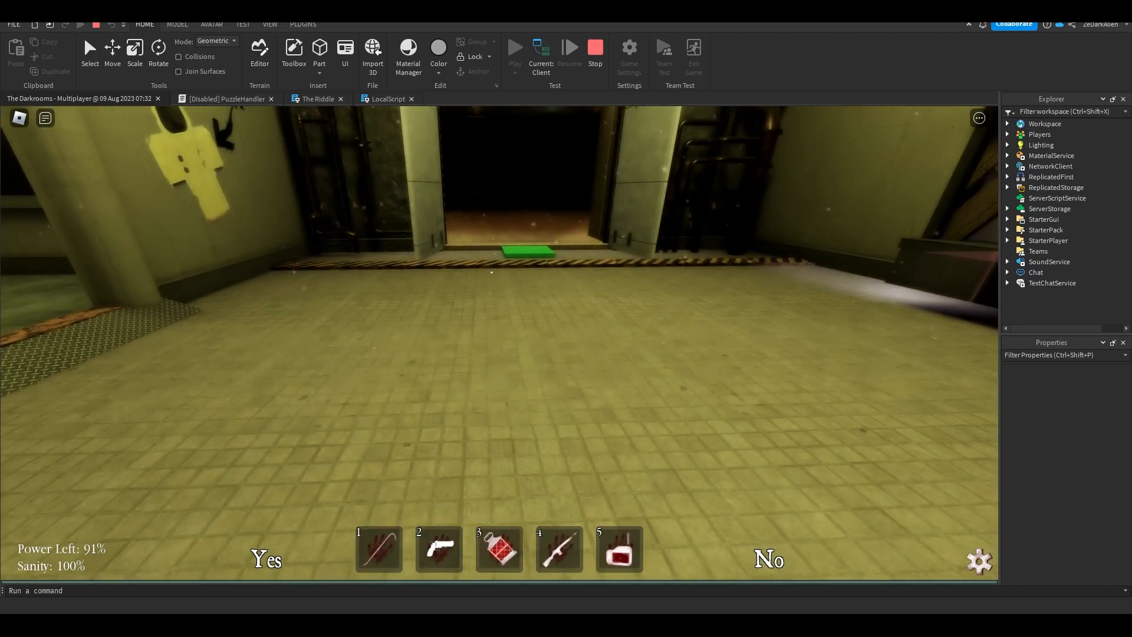
Stop the test and select MainFrame to turn off its Visible property
click(1069, 556)
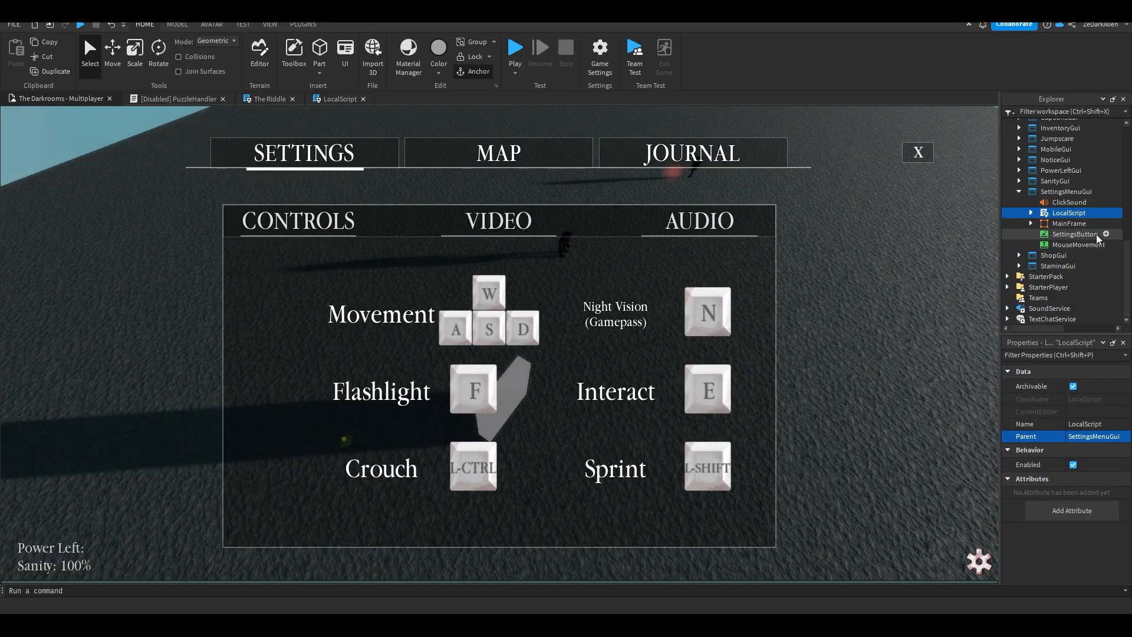
click(1070, 515)
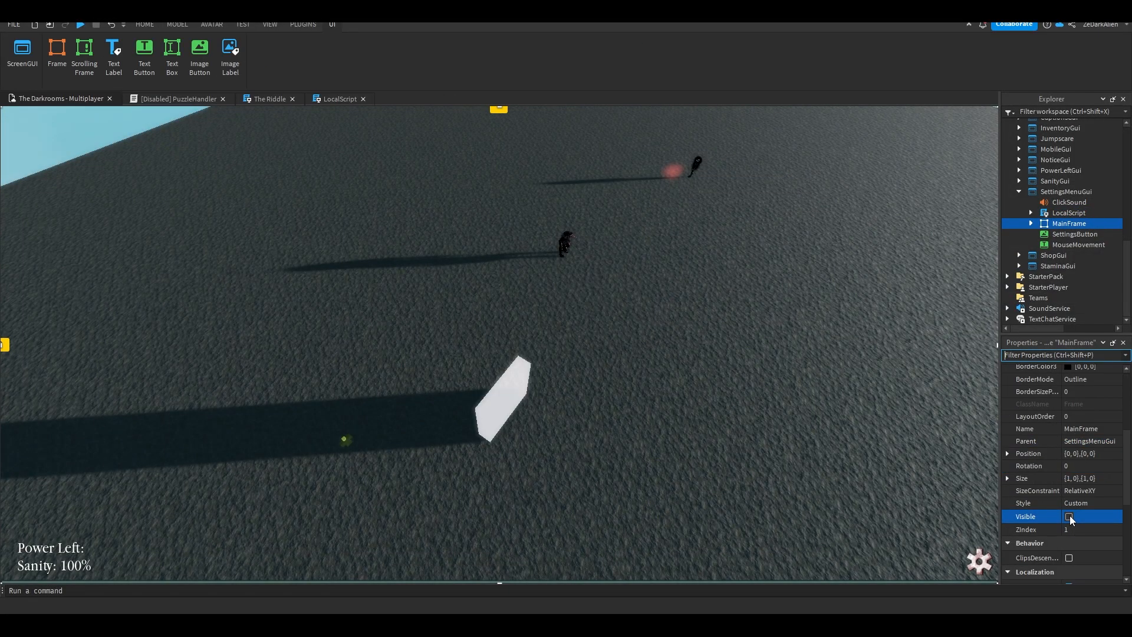